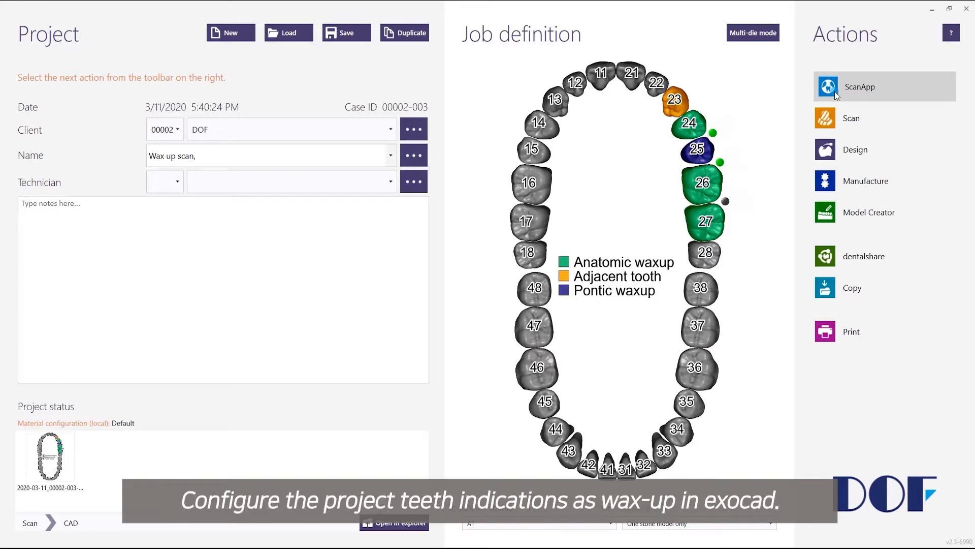
- Launch ScanApp from the DentalDB Actions list for the wax-up project on 23–27
{"action": "left_click", "coordinate": [882, 86]}
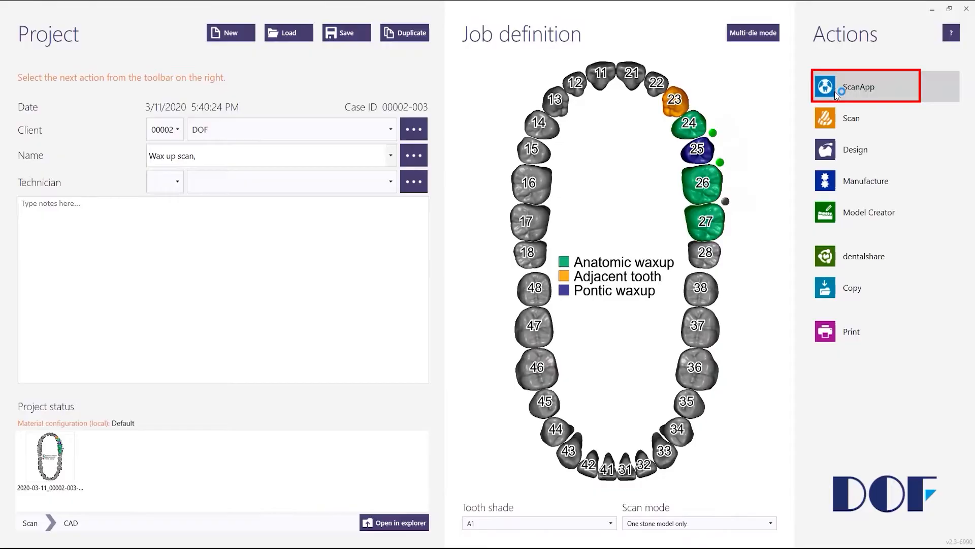
- Enable multi-die scanning, mark wax-ups 25 and 26 as connected crowns, and include the wax-up inside
{"action": "left_click", "coordinate": [858, 86]}
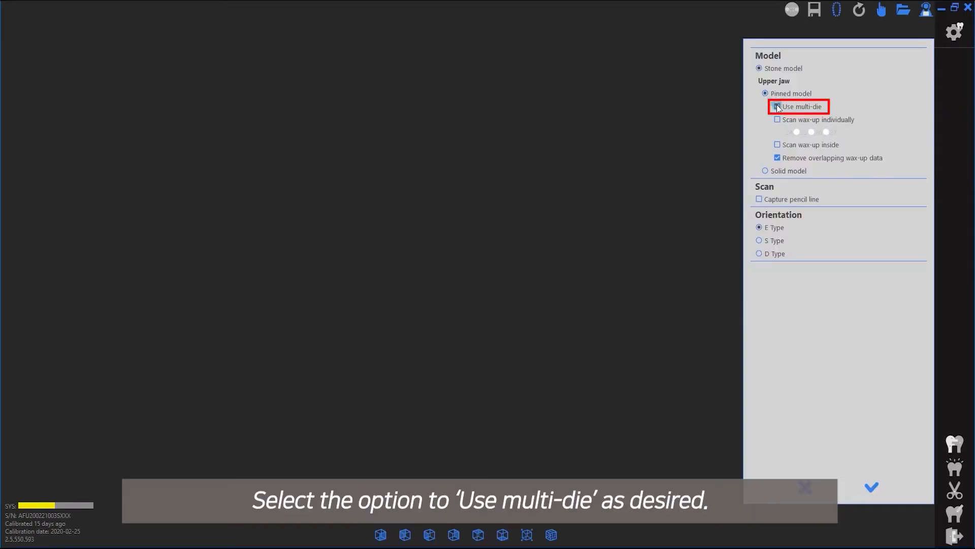
{"action": "left_click", "coordinate": [777, 106]}
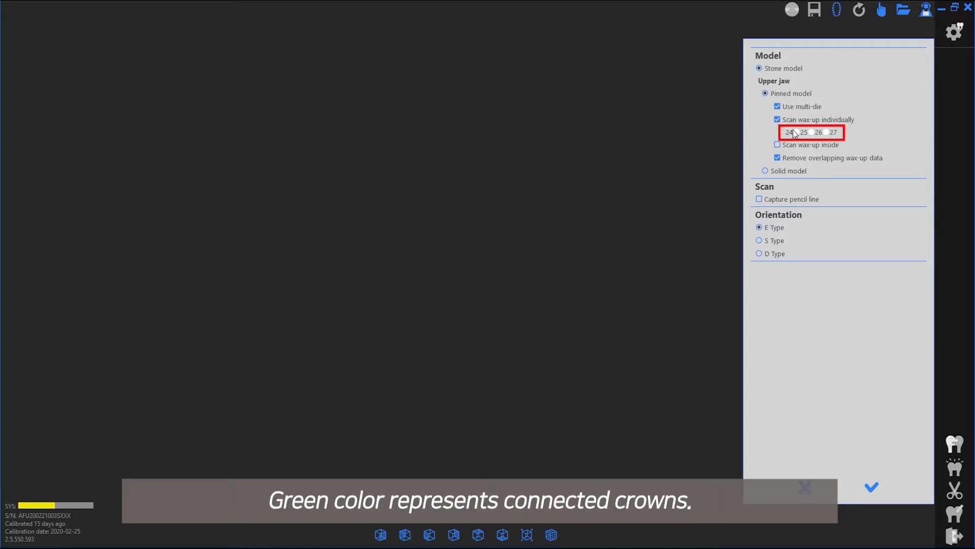
{"action": "left_click", "coordinate": [799, 132]}
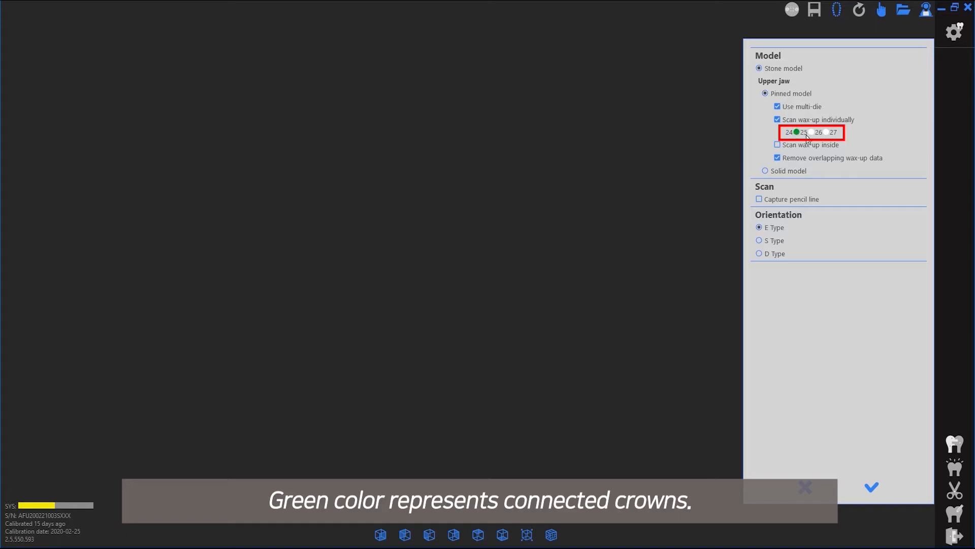
{"action": "left_click", "coordinate": [805, 132]}
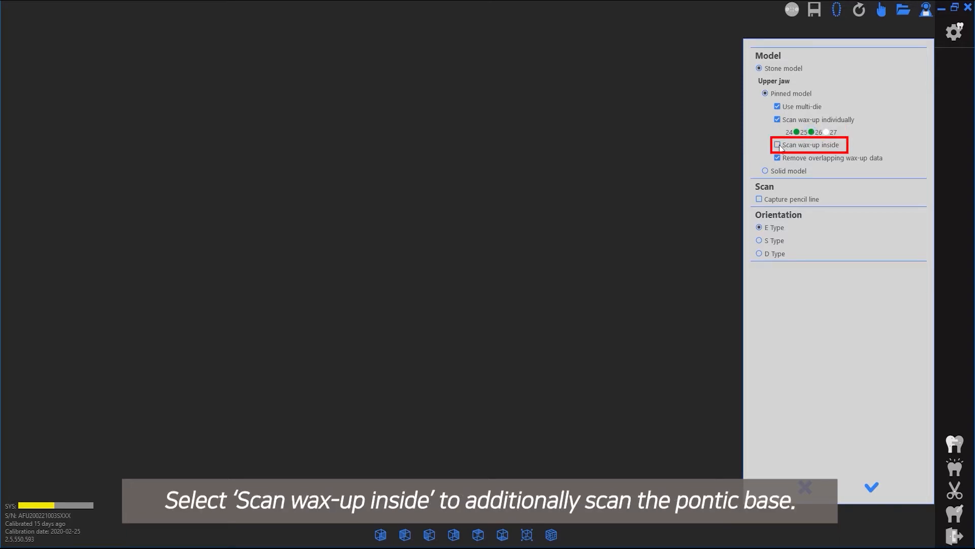
{"action": "left_click", "coordinate": [778, 144]}
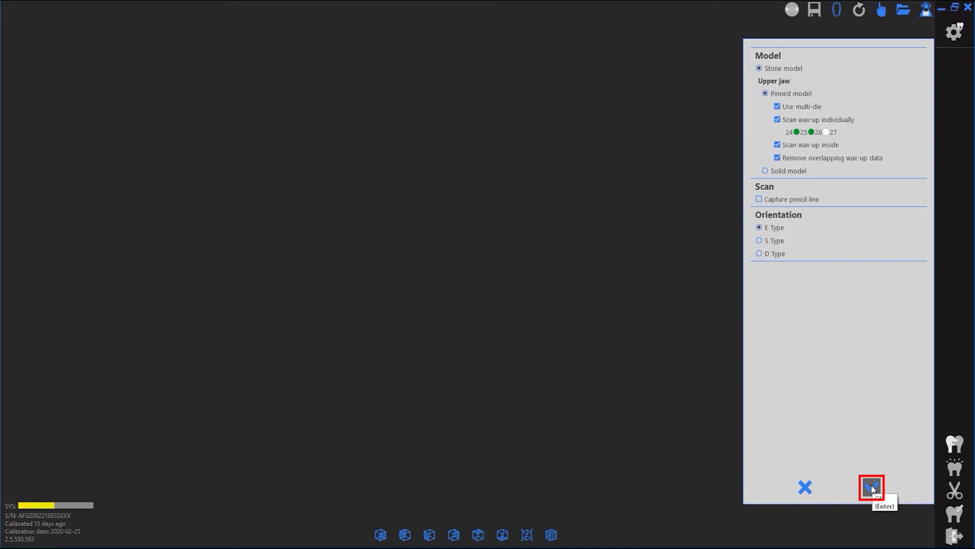
- Confirm the scan settings, scan the upper base stone model, inspect it from the side and accept it
{"action": "left_click", "coordinate": [871, 486]}
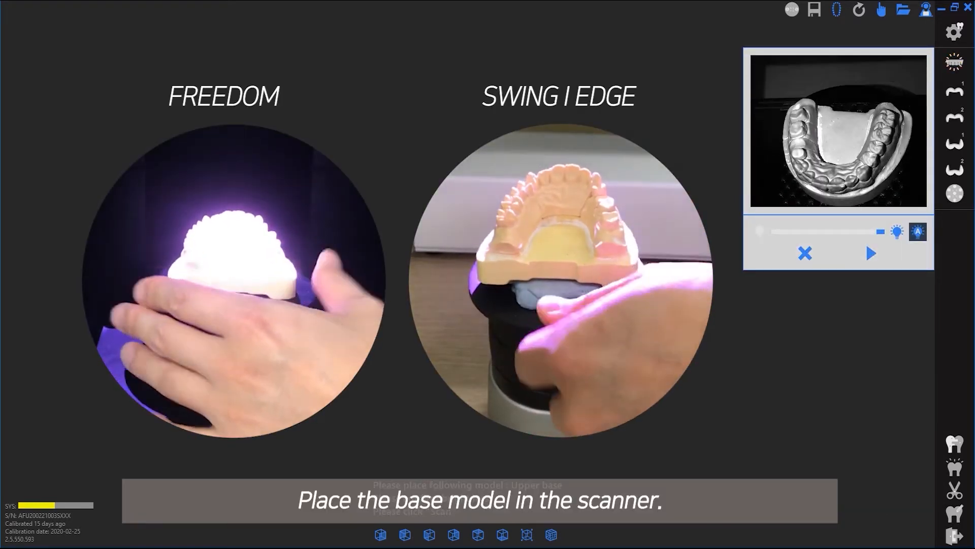
{"action": "left_click", "coordinate": [871, 253]}
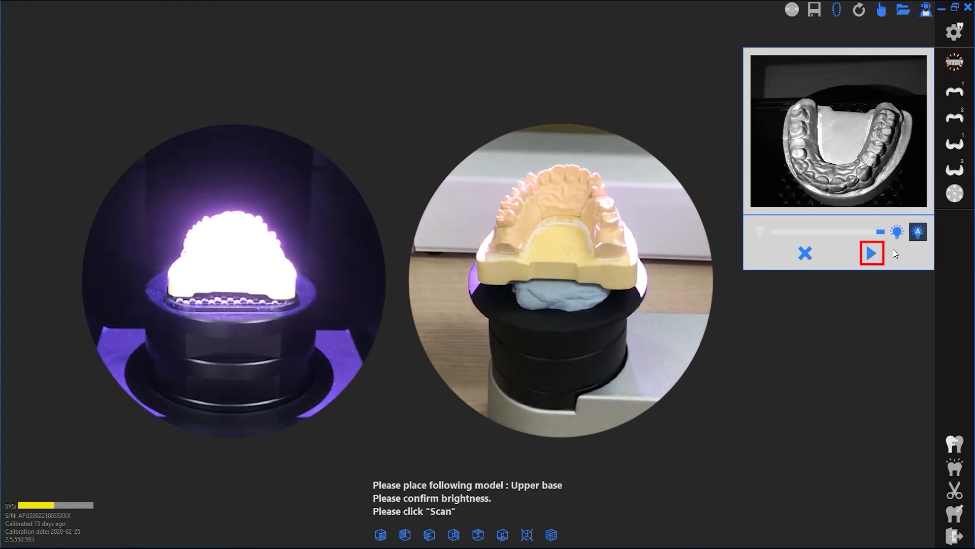
{"action": "left_click", "coordinate": [872, 253]}
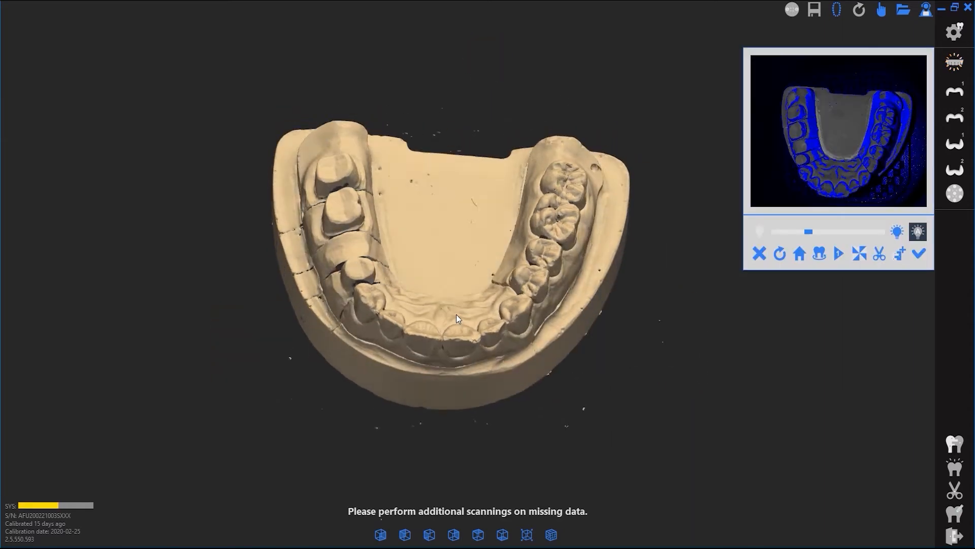
{"action": "left_click_drag", "start_coordinate": [457, 318], "coordinate": [510, 287]}
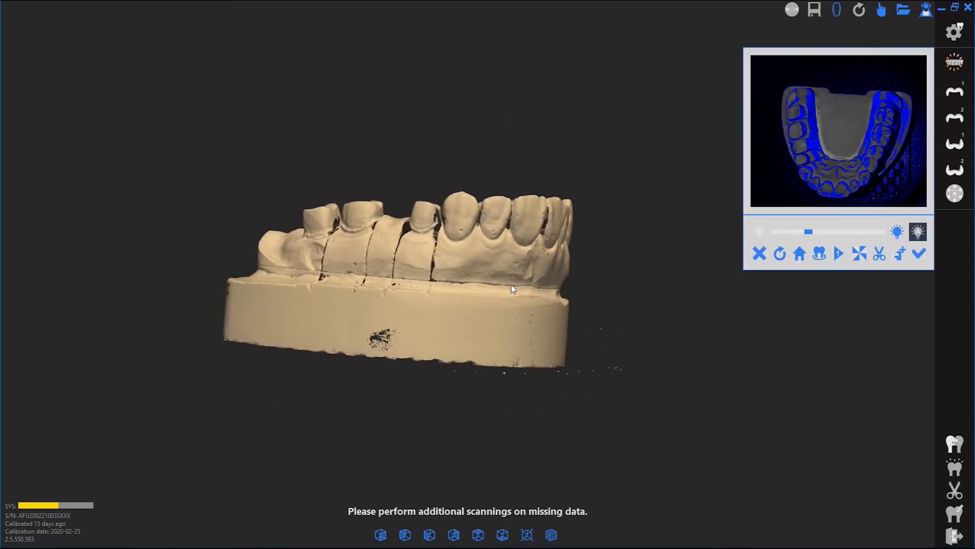
{"action": "left_click", "coordinate": [919, 253]}
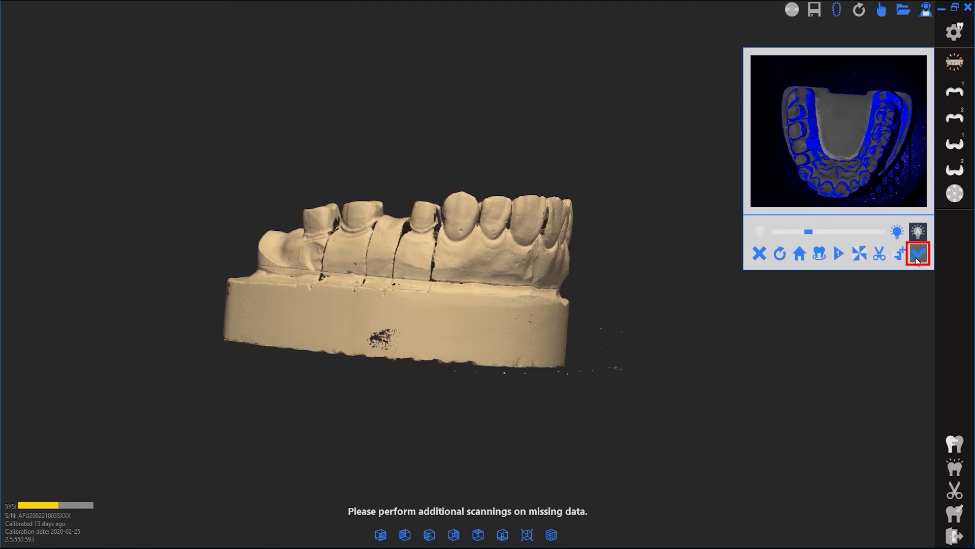
- Scan the connected wax-up crown group and accept the result
{"action": "left_click", "coordinate": [916, 253]}
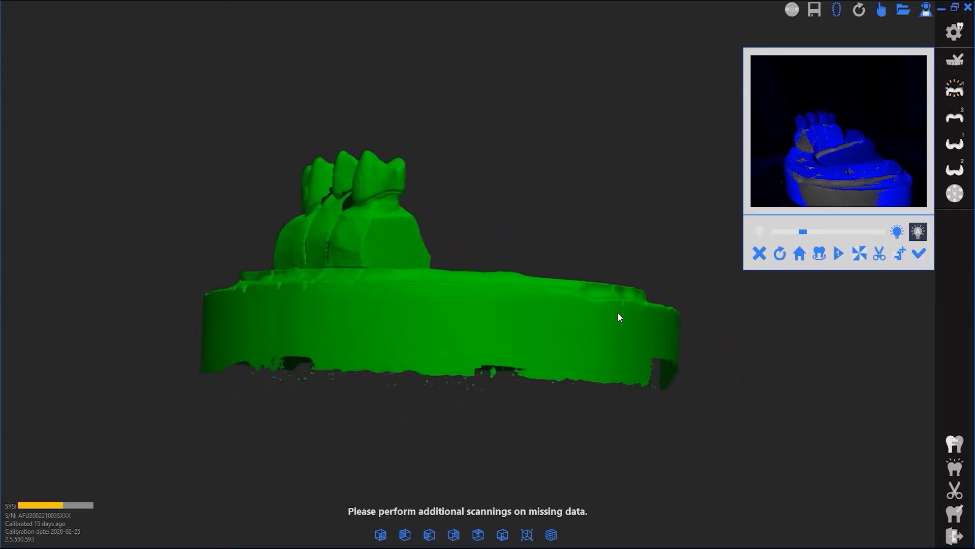
{"action": "left_click", "coordinate": [919, 254]}
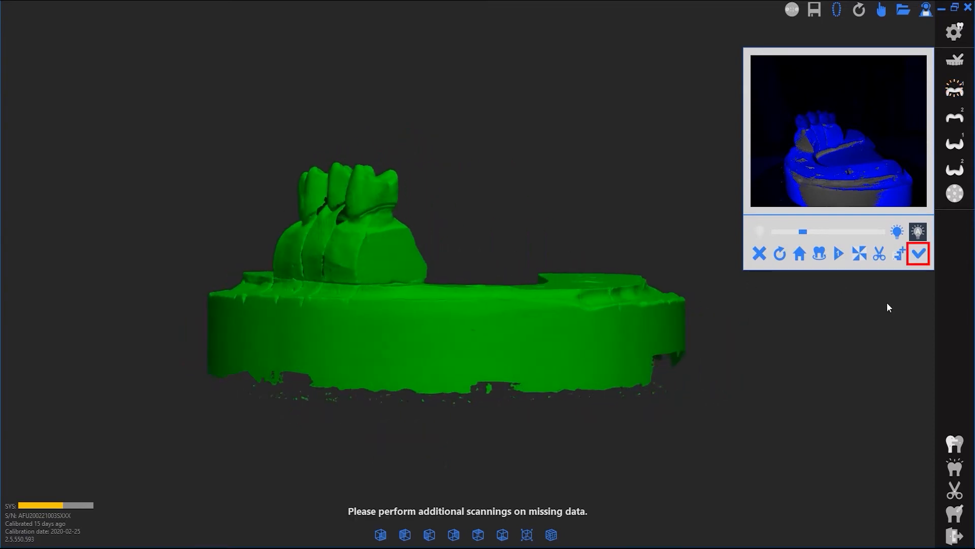
{"action": "left_click", "coordinate": [917, 254]}
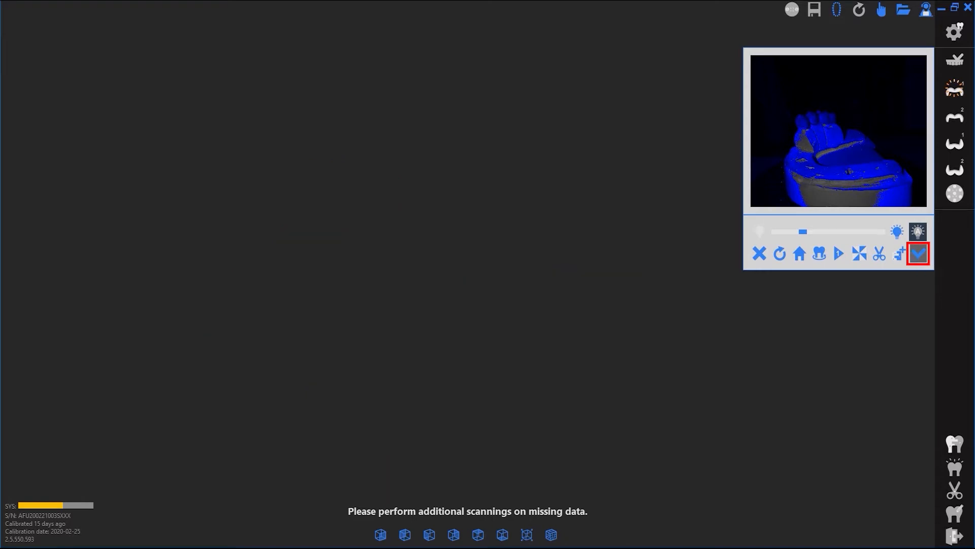
- Scan the single wax-up on 27 and accept that scan
{"action": "left_click", "coordinate": [918, 253]}
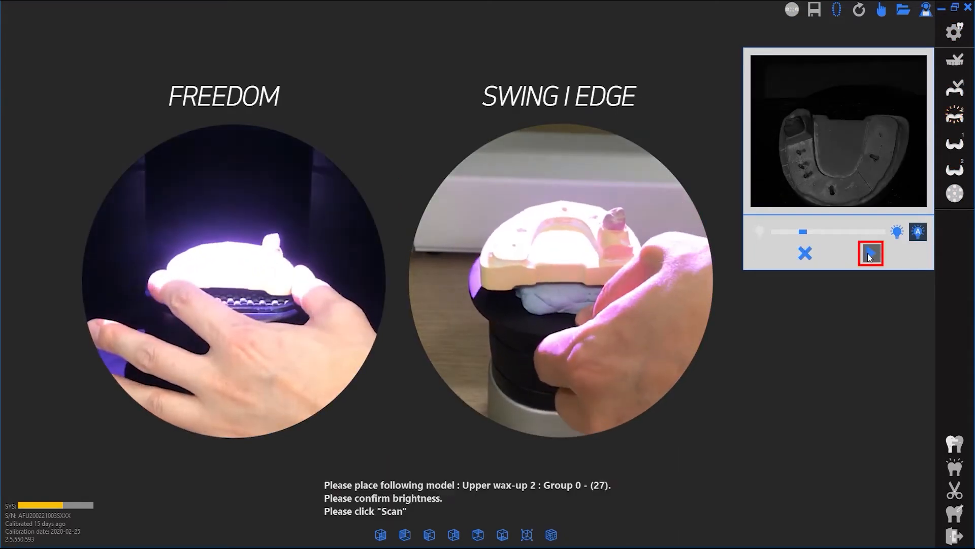
{"action": "left_click", "coordinate": [869, 253]}
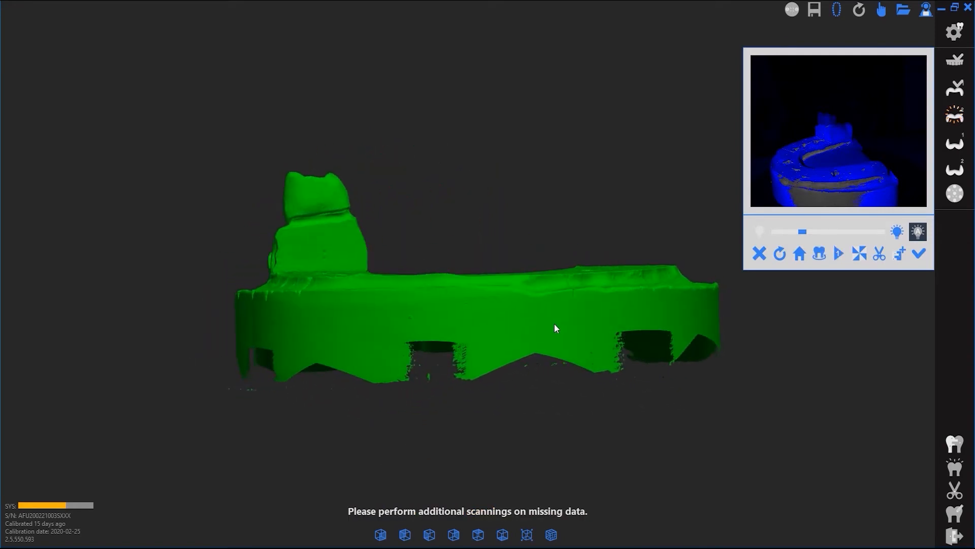
{"action": "left_click", "coordinate": [918, 253]}
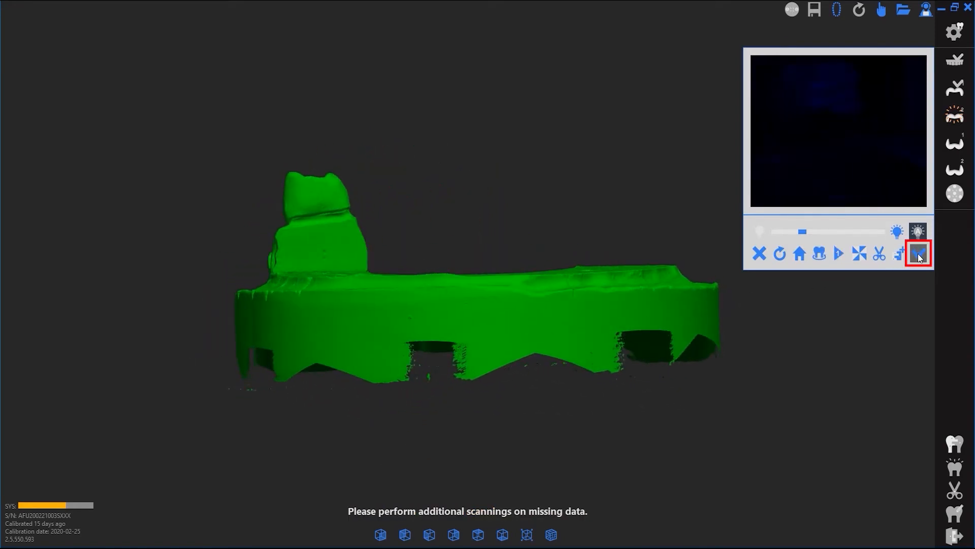
- Scan the inverted first wax-up to capture the inside of the three crowns
{"action": "left_click", "coordinate": [918, 254]}
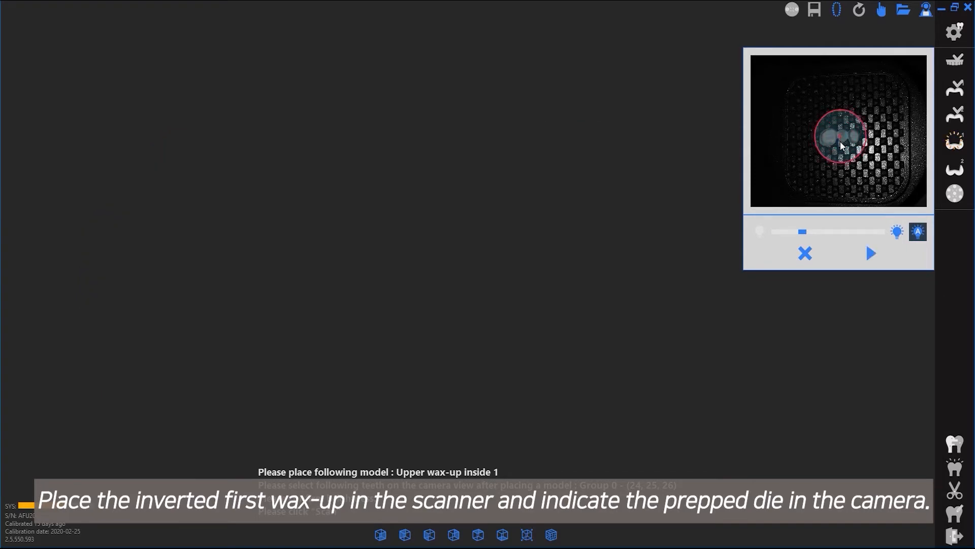
{"action": "left_click", "coordinate": [871, 253]}
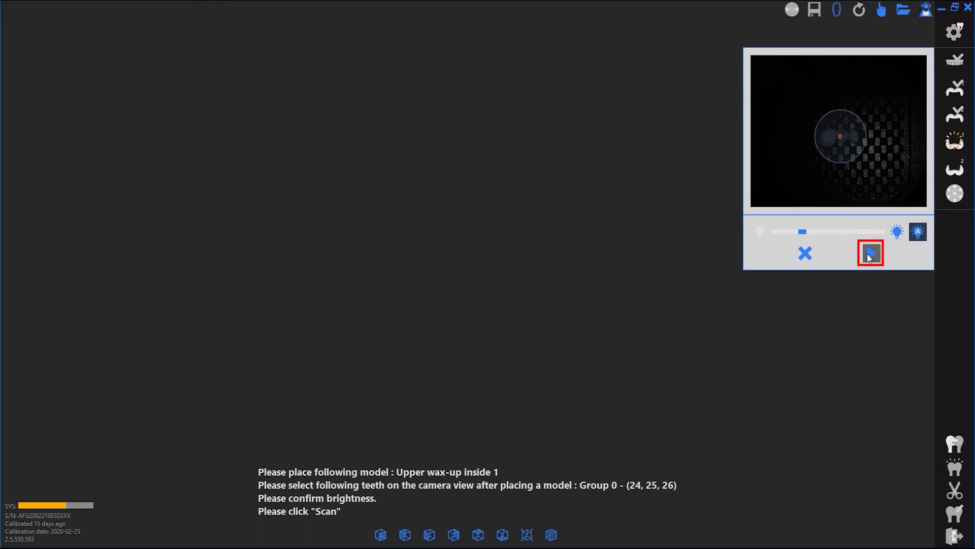
{"action": "left_click", "coordinate": [871, 253]}
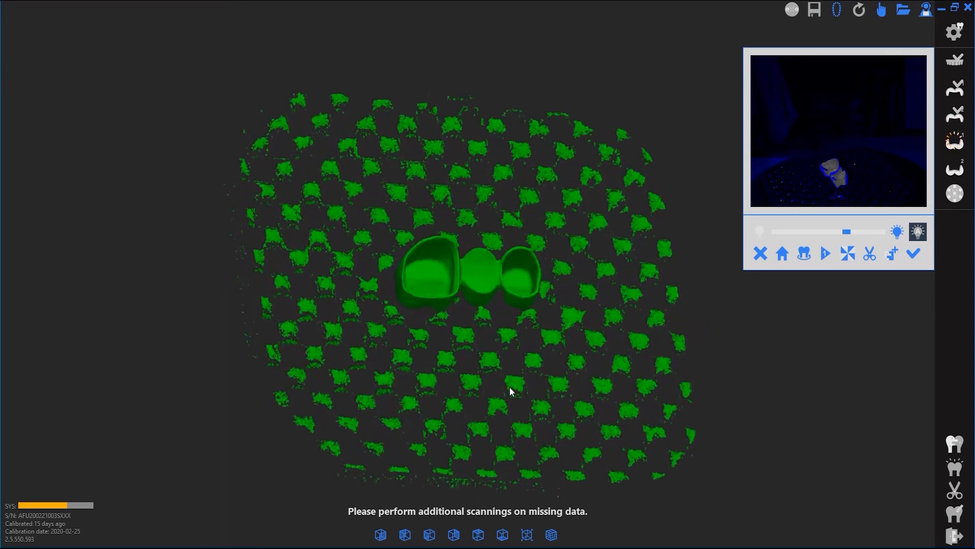
{"action": "left_click", "coordinate": [871, 253]}
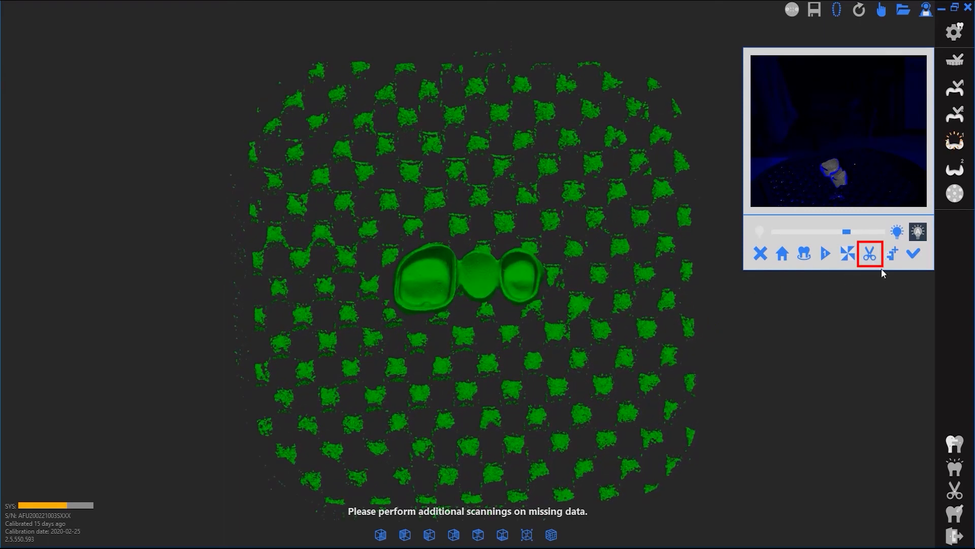
- Trim away the plate pattern and the debris below so only the three crown interiors remain
{"action": "left_click", "coordinate": [870, 253]}
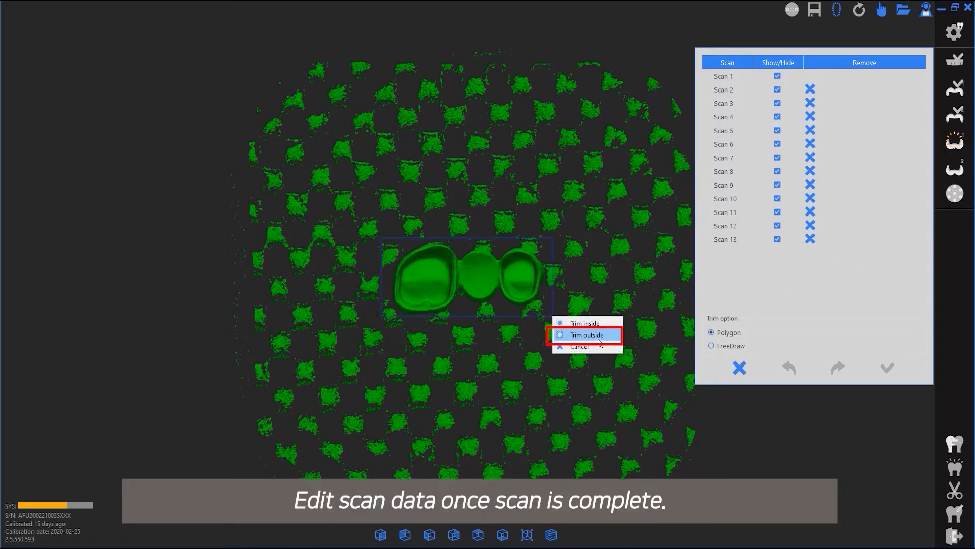
{"action": "left_click", "coordinate": [585, 335]}
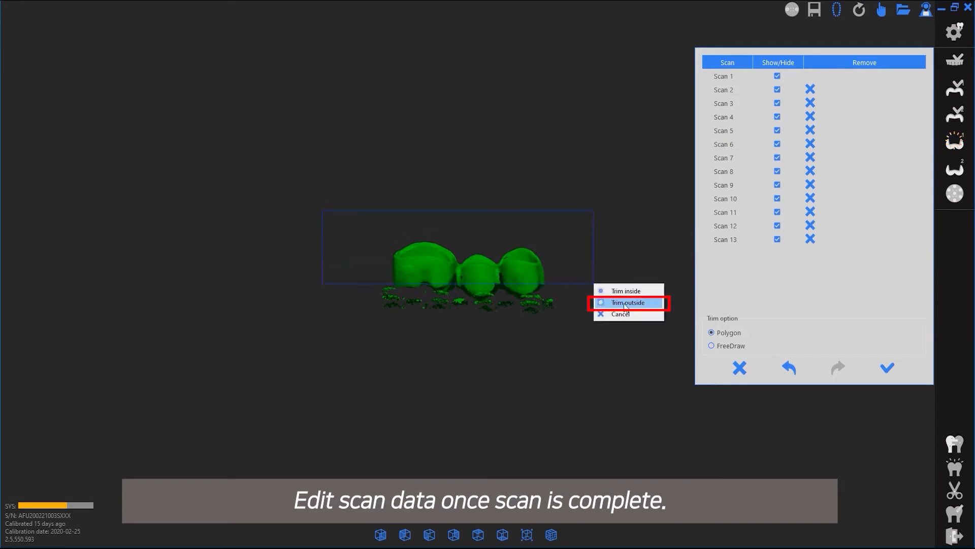
{"action": "left_click", "coordinate": [628, 303]}
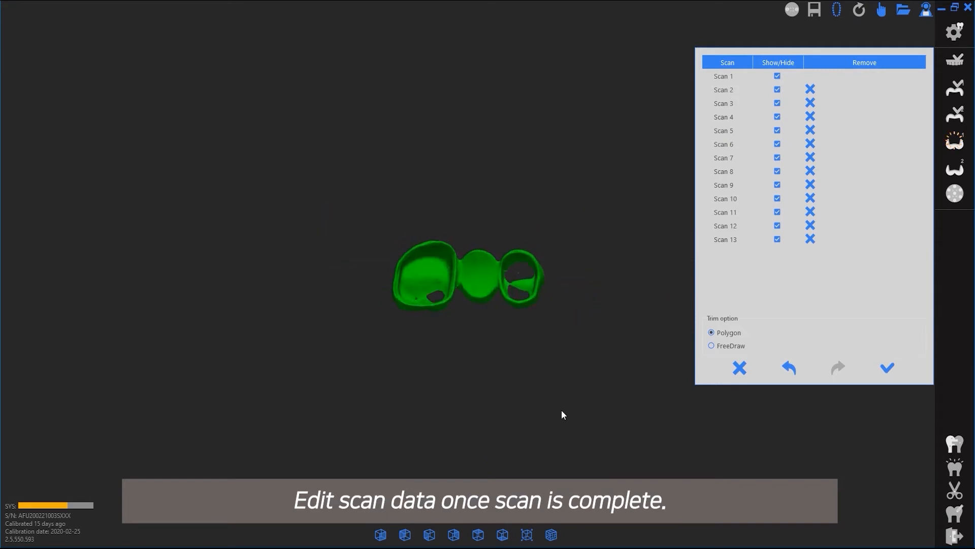
- Accept the trimmed wax-up and scan the inside of the single crown on 27
{"action": "left_click", "coordinate": [886, 368]}
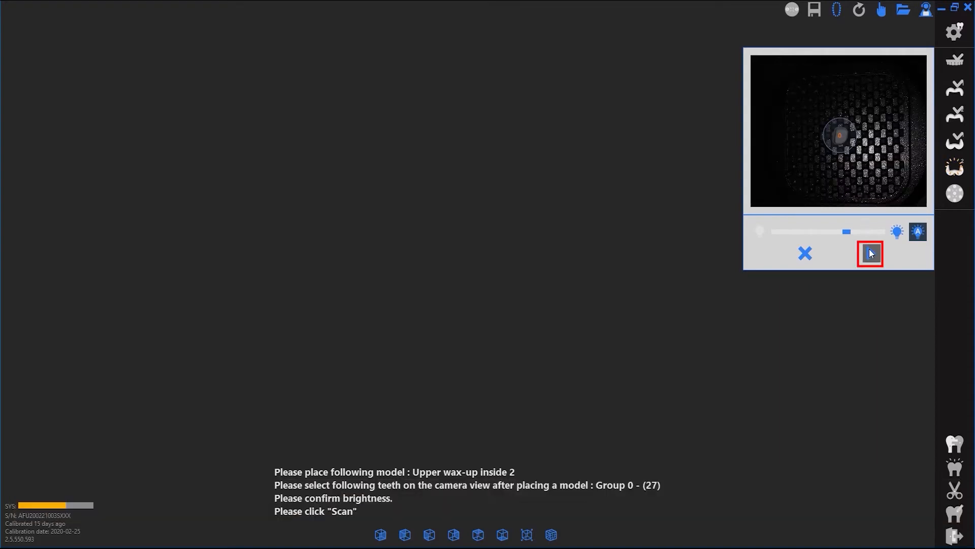
{"action": "left_click", "coordinate": [870, 253]}
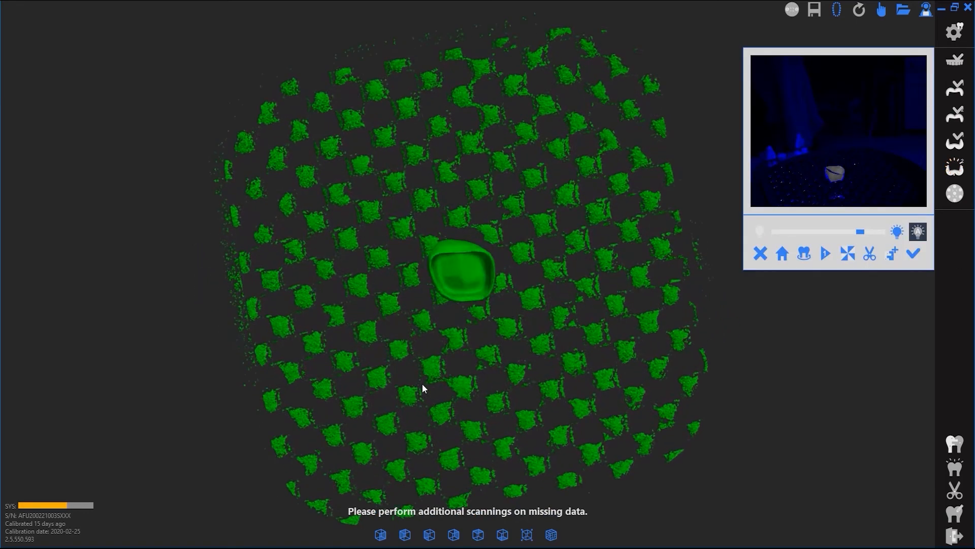
{"action": "left_click", "coordinate": [870, 253]}
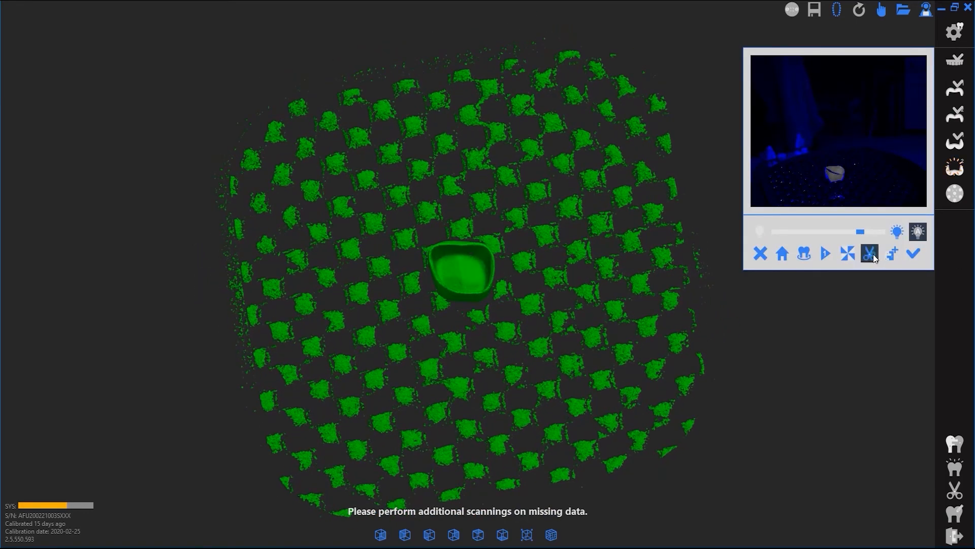
- Trim the plate pattern and stray fragments from the crown scan and accept it
{"action": "left_click", "coordinate": [869, 253]}
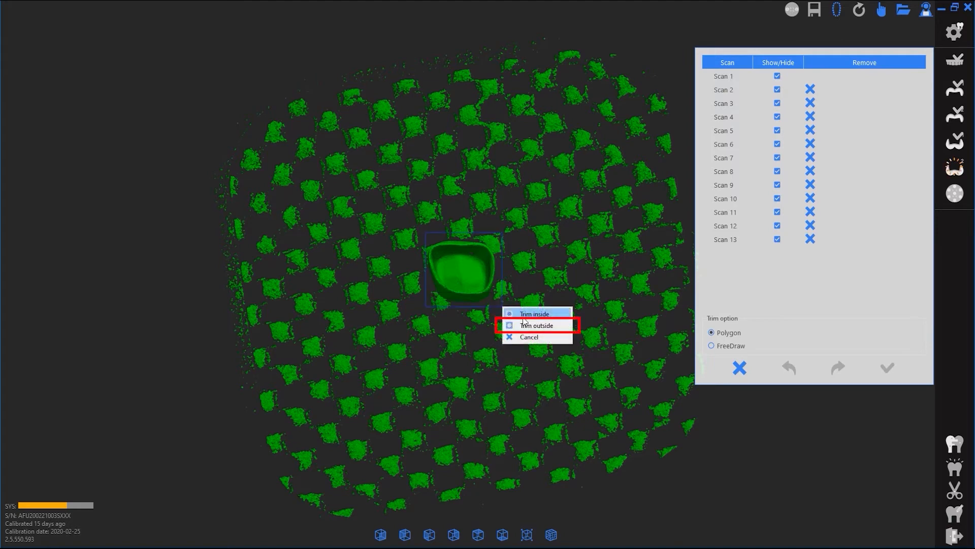
{"action": "left_click", "coordinate": [537, 325]}
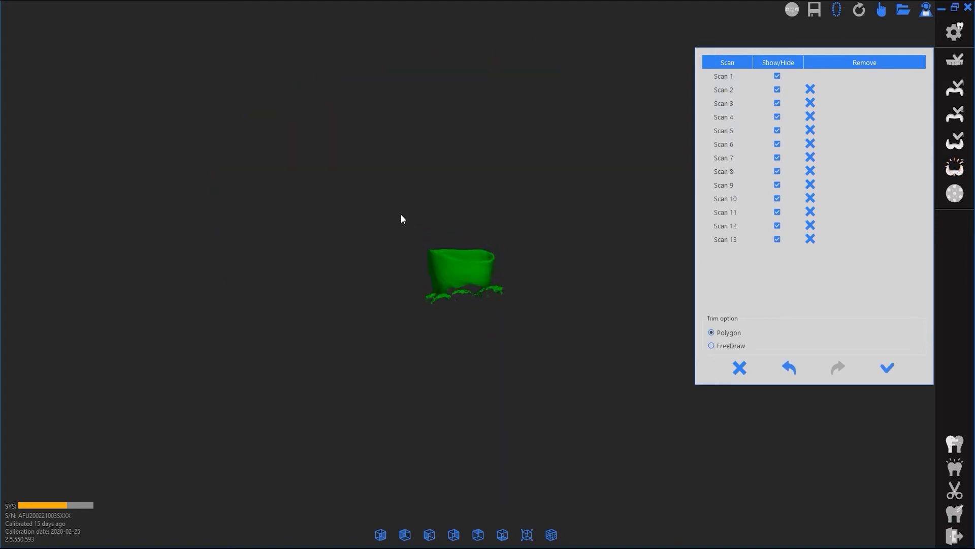
{"action": "left_click_drag", "start_coordinate": [401, 219], "coordinate": [497, 386]}
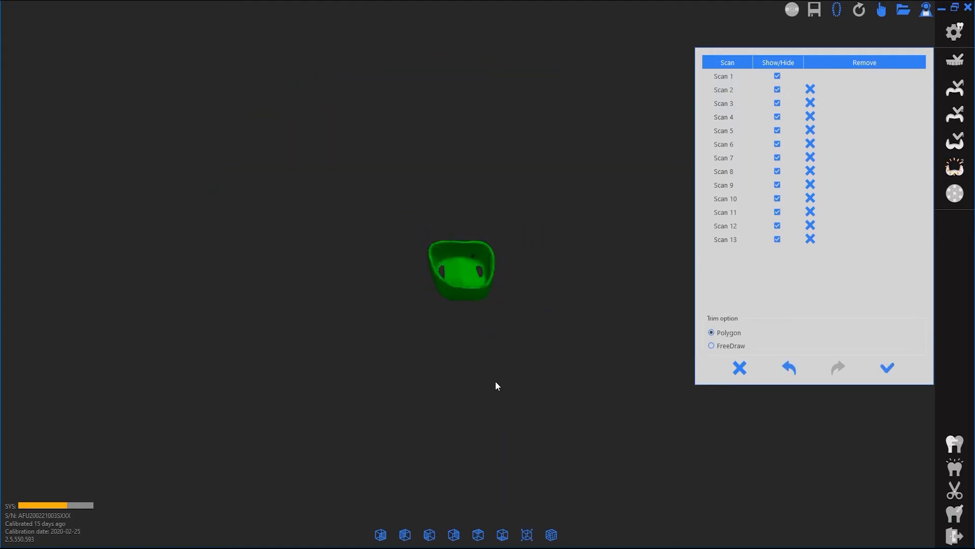
{"action": "left_click", "coordinate": [886, 368]}
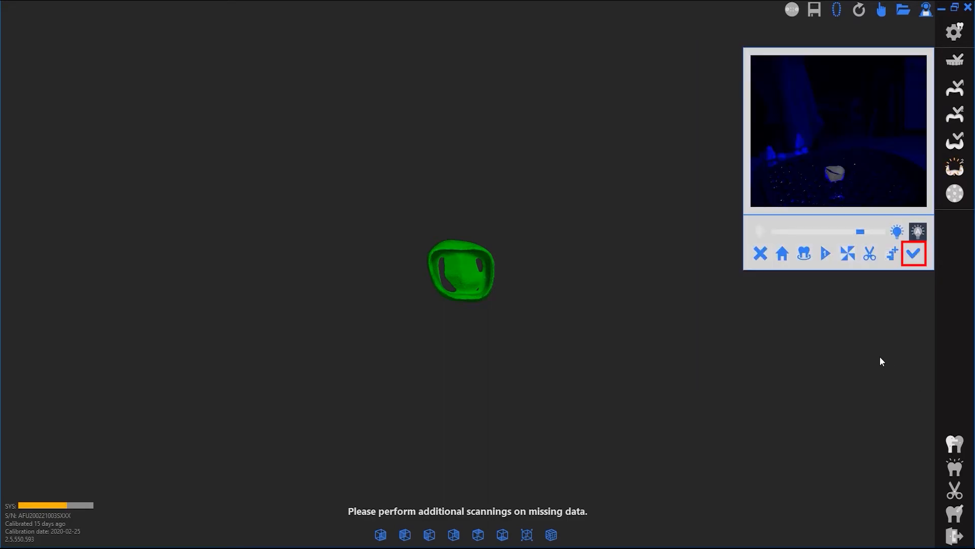
- Finish the wax-up step and scan the three prep dies 24, 26, 27 on the multi-die plate
{"action": "left_click", "coordinate": [913, 254]}
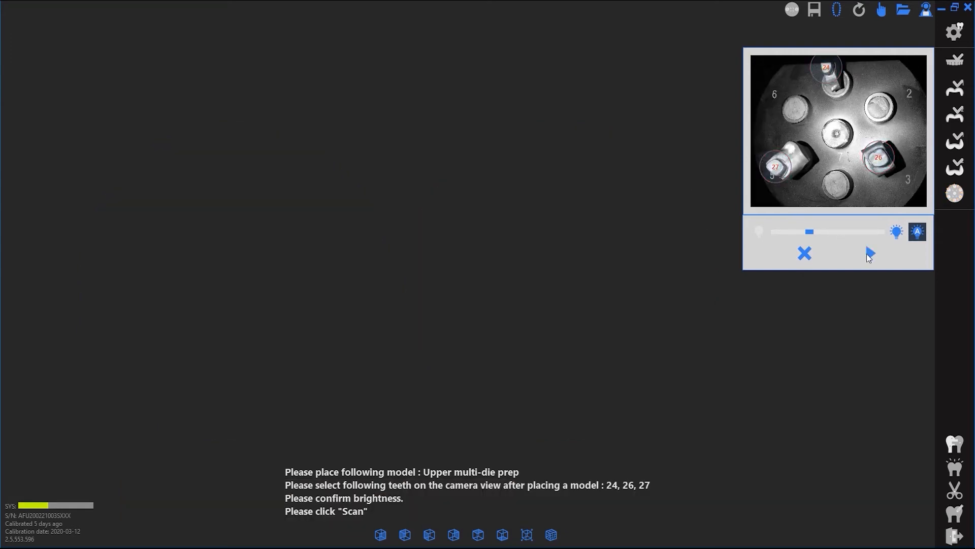
{"action": "left_click", "coordinate": [870, 253]}
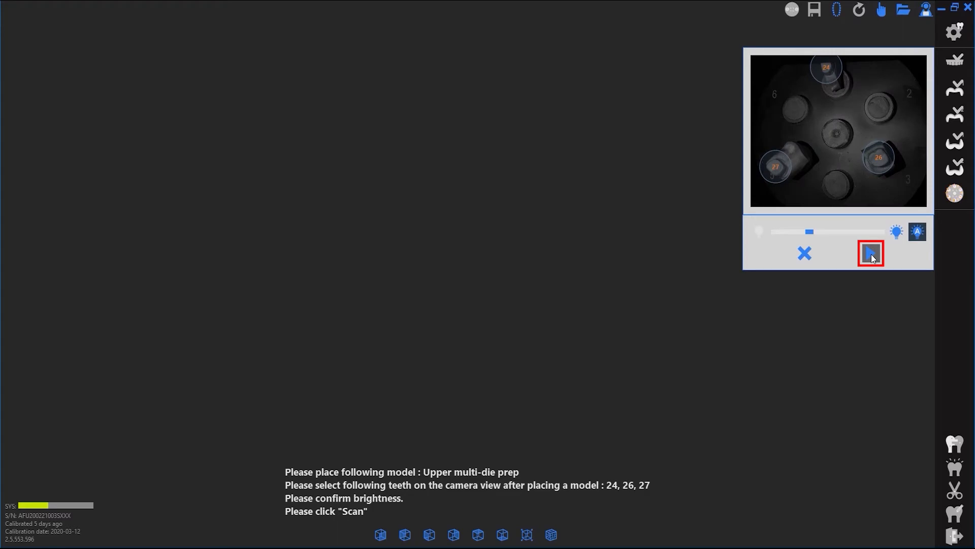
{"action": "left_click", "coordinate": [871, 253]}
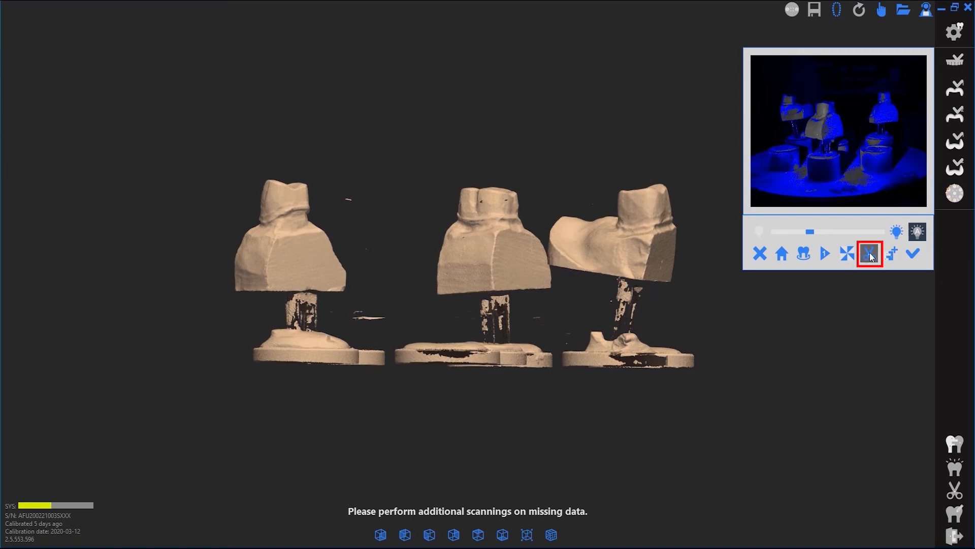
- Trim the pins and bases away so only the dies remain and accept the result
{"action": "left_click", "coordinate": [871, 253]}
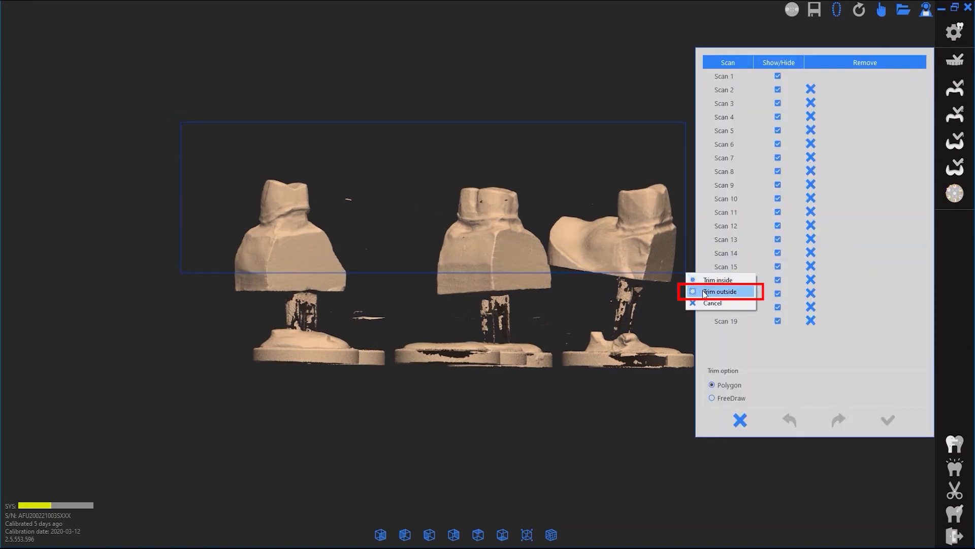
{"action": "left_click", "coordinate": [720, 292]}
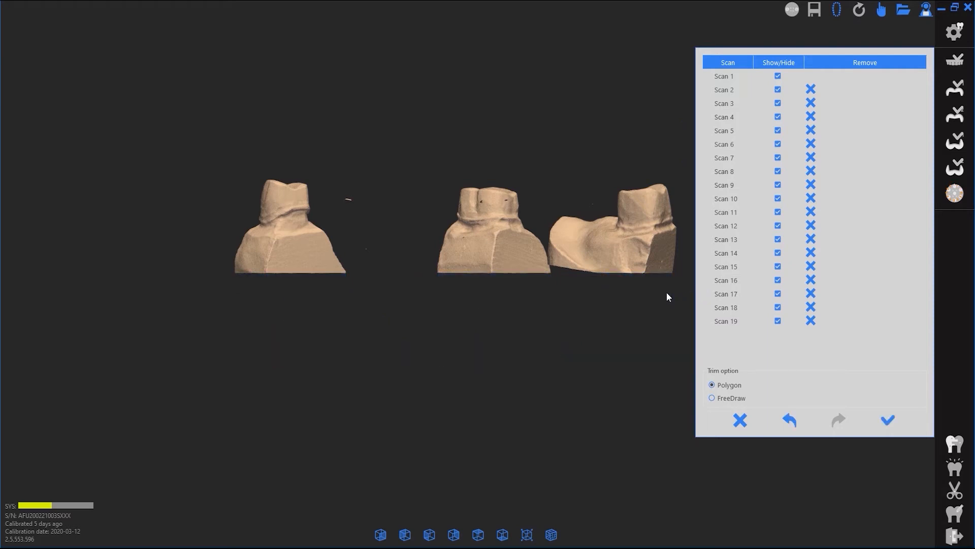
{"action": "left_click", "coordinate": [886, 420]}
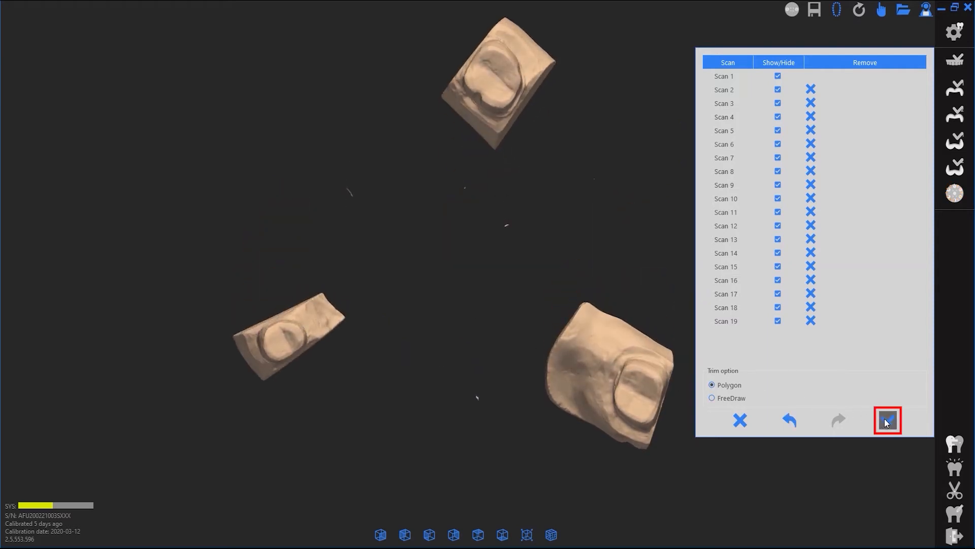
{"action": "left_click", "coordinate": [886, 420]}
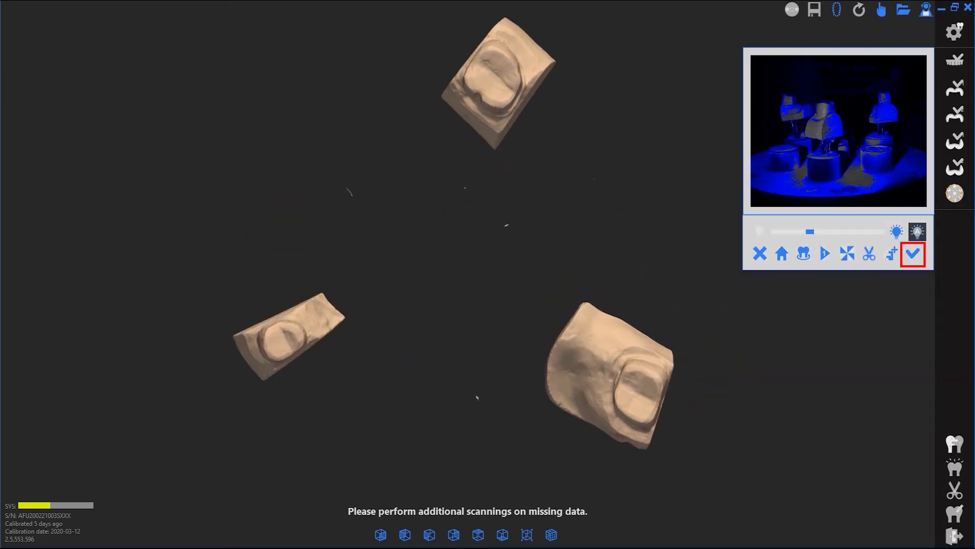
- Finish the die step and advance through the automatically aligned wax-up scans
{"action": "left_click", "coordinate": [912, 254]}
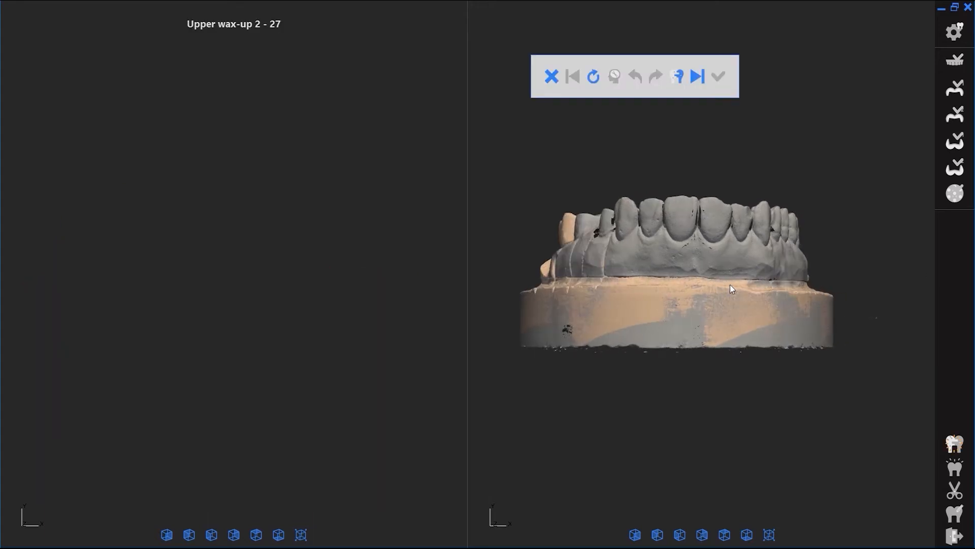
{"action": "left_click", "coordinate": [698, 76]}
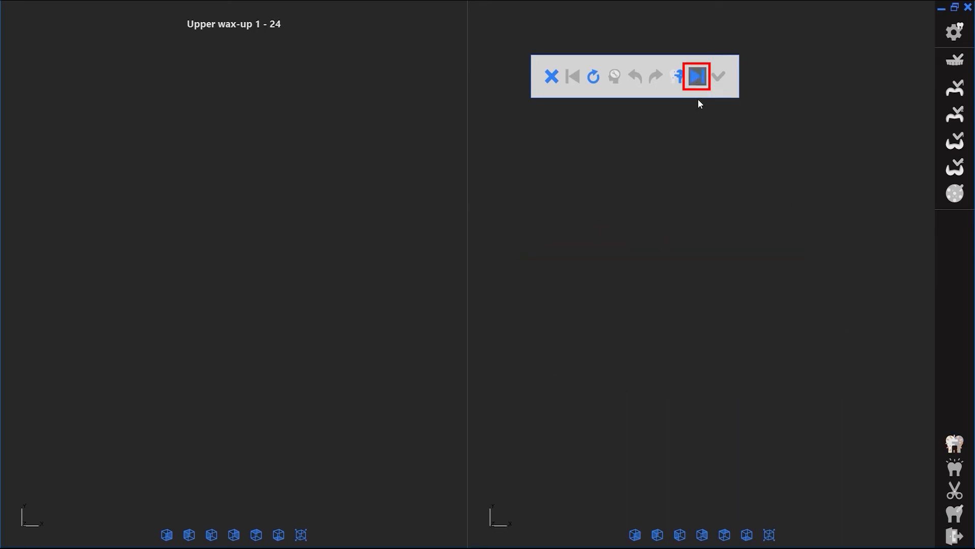
{"action": "left_click", "coordinate": [697, 76]}
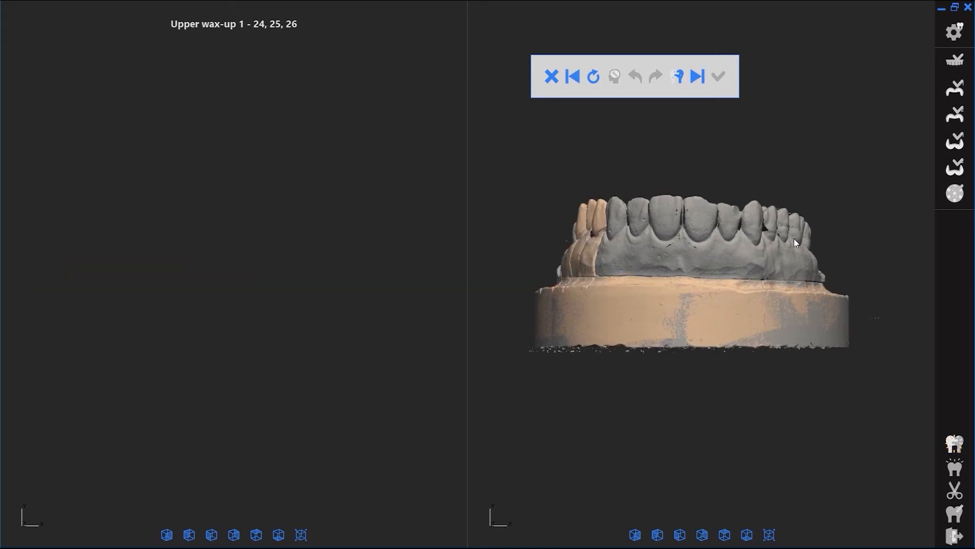
{"action": "left_click", "coordinate": [697, 76]}
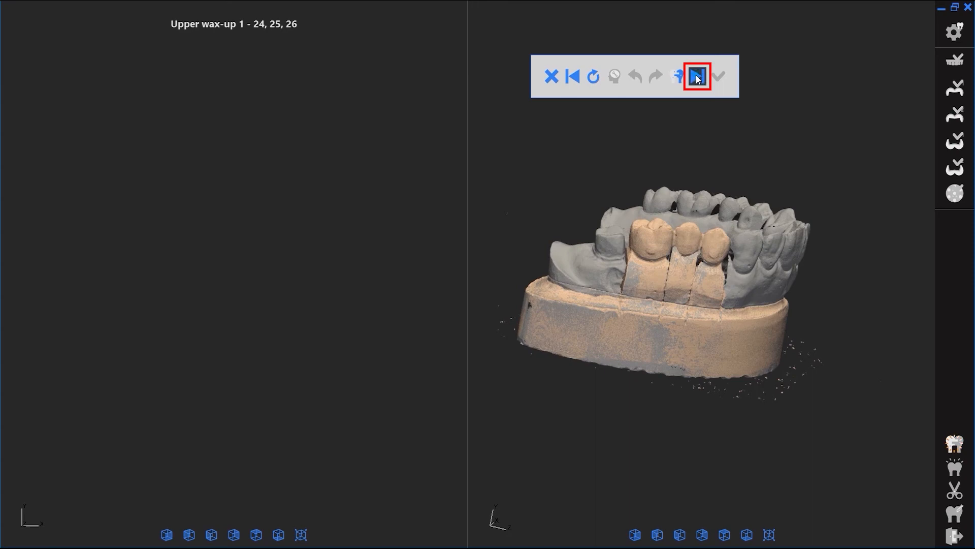
{"action": "left_click", "coordinate": [698, 77]}
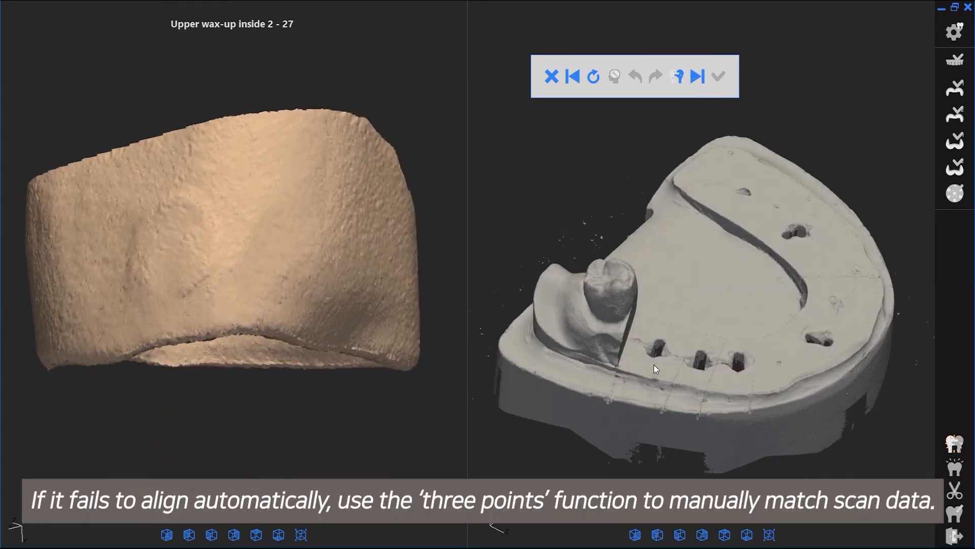
- Match the wax-up inside scans onto the arch with three-point reference points
{"action": "left_click", "coordinate": [165, 248]}
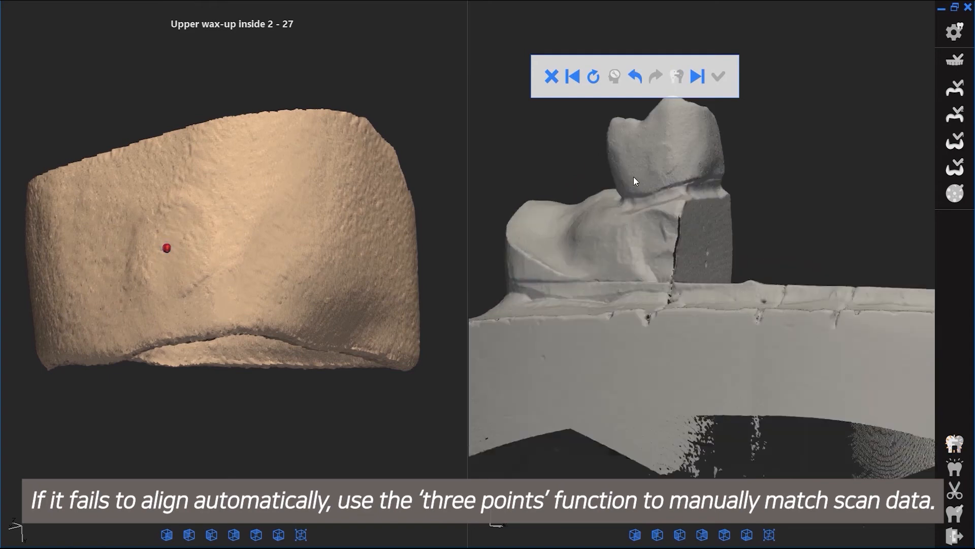
{"action": "left_click", "coordinate": [676, 76]}
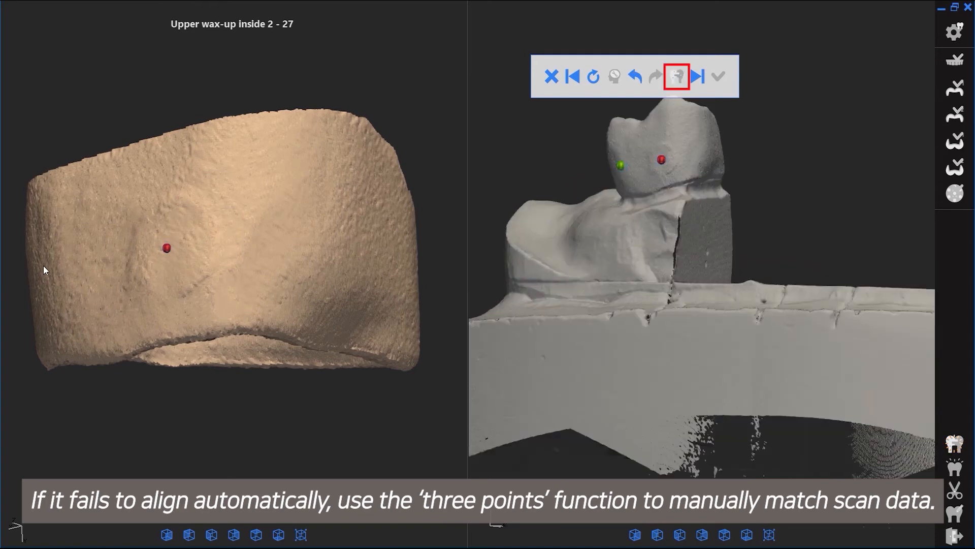
{"action": "left_click", "coordinate": [697, 76]}
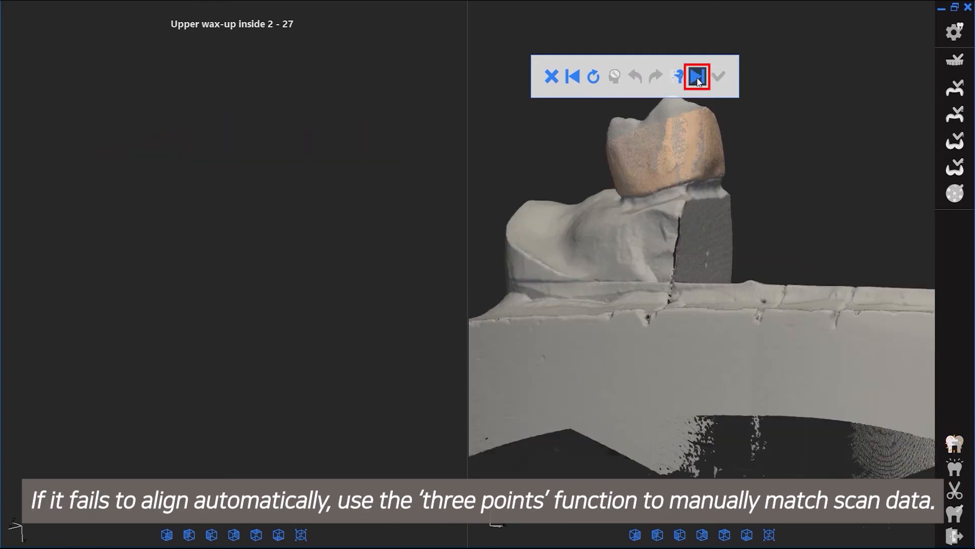
{"action": "left_click", "coordinate": [697, 75]}
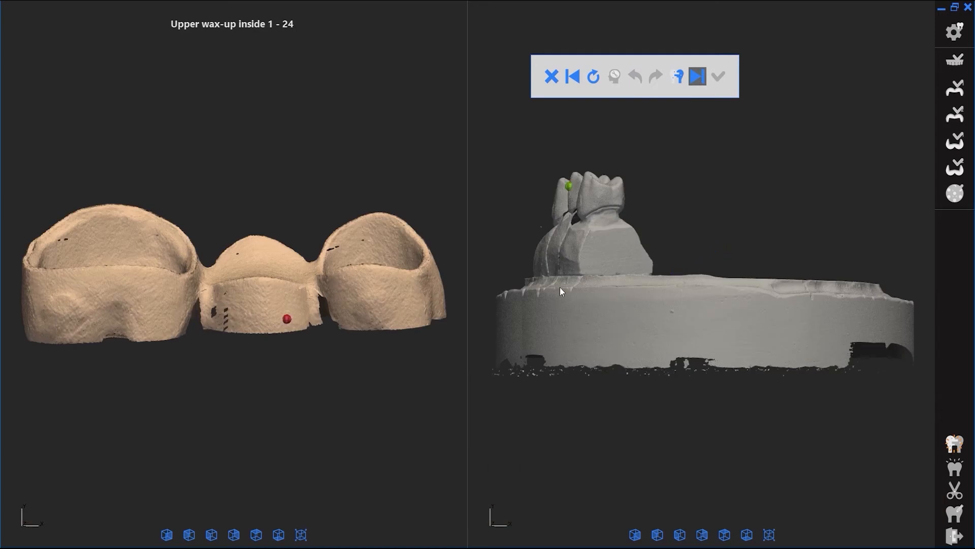
{"action": "left_click", "coordinate": [695, 75]}
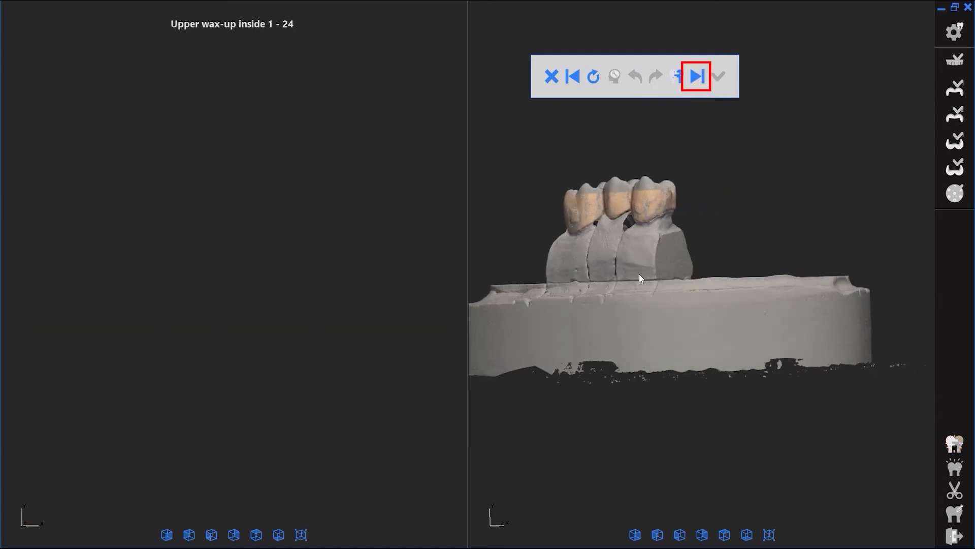
- Align the three multi-die prep scans onto the arch and accept the completed alignment
{"action": "left_click", "coordinate": [697, 76]}
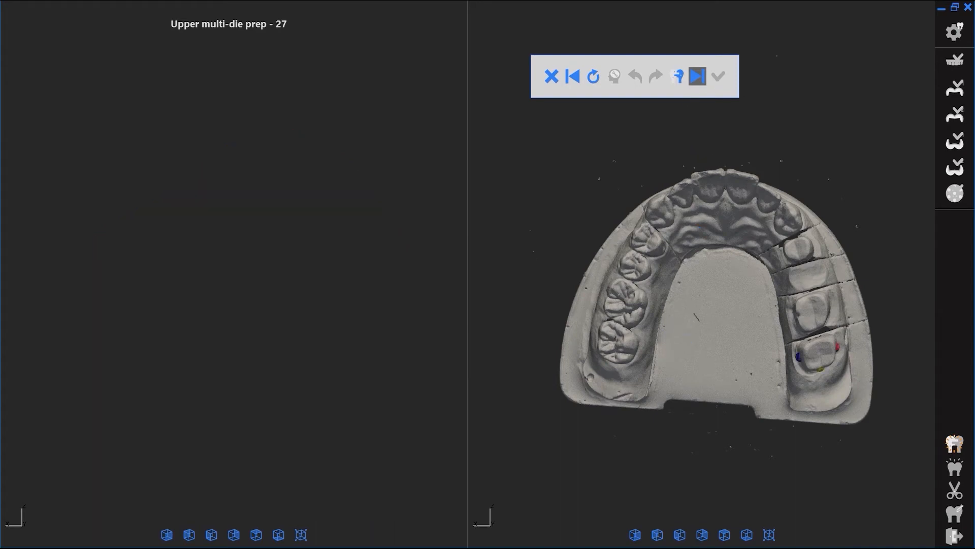
{"action": "left_click", "coordinate": [696, 77]}
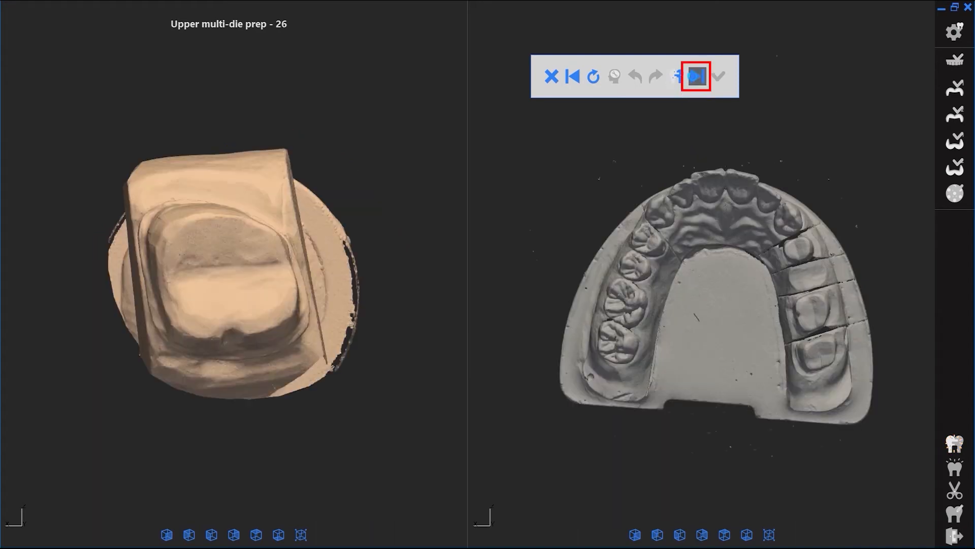
{"action": "left_click", "coordinate": [696, 76]}
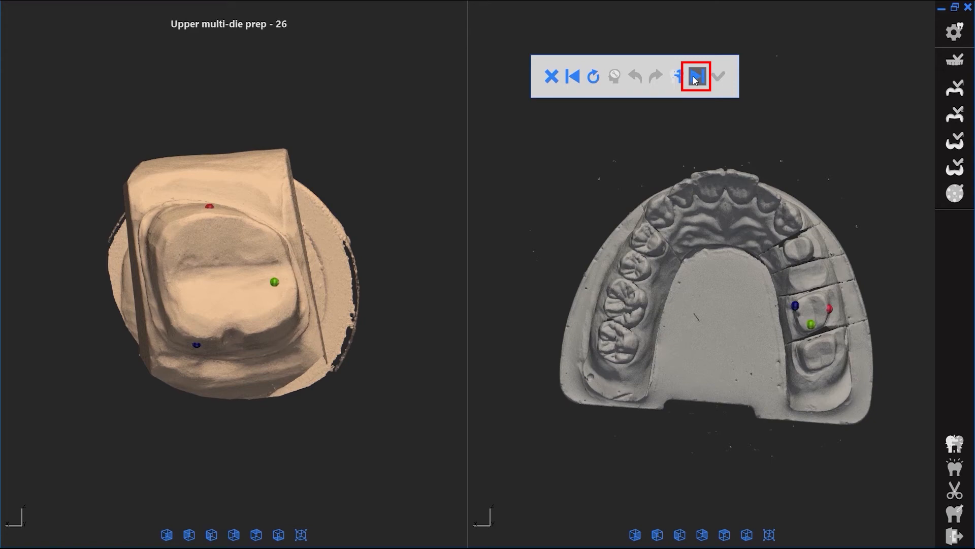
{"action": "left_click", "coordinate": [696, 75]}
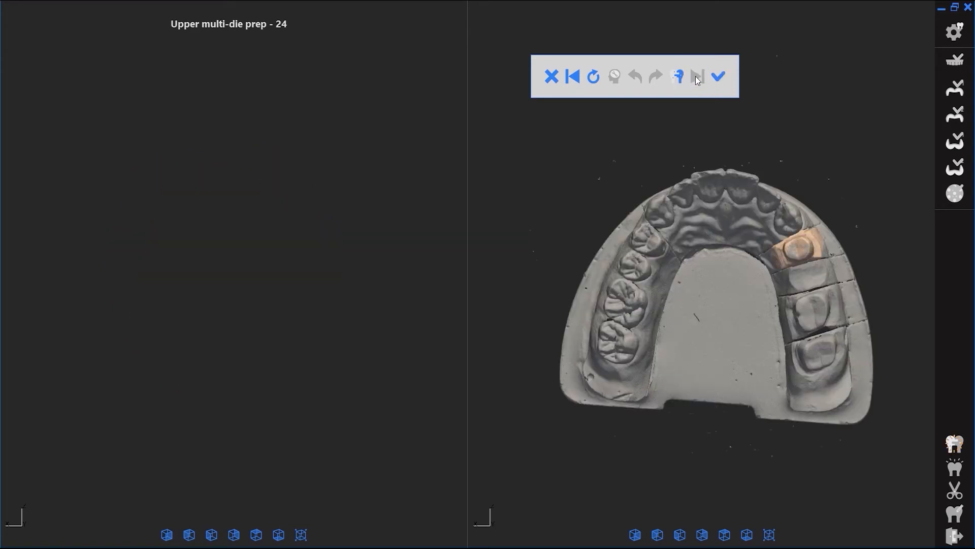
{"action": "left_click", "coordinate": [718, 76]}
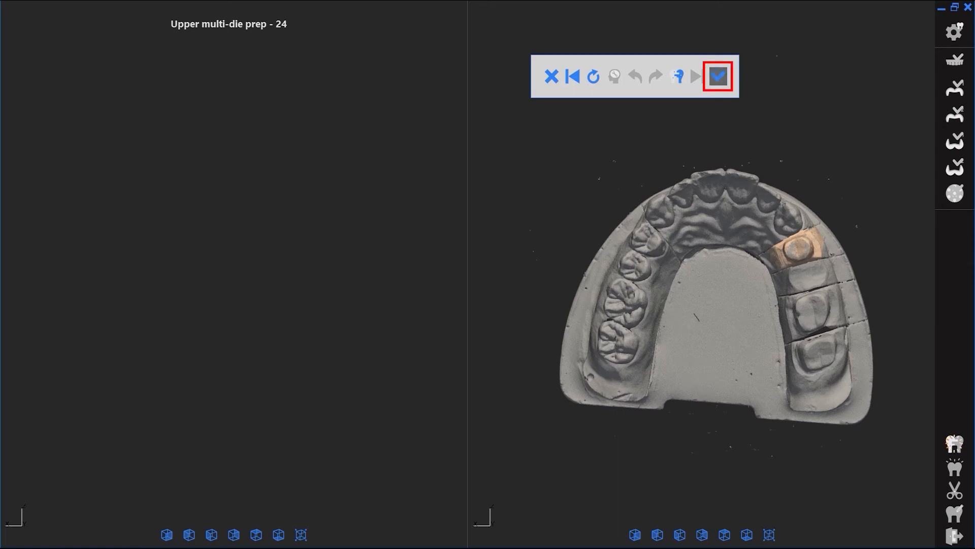
{"action": "left_click", "coordinate": [717, 76]}
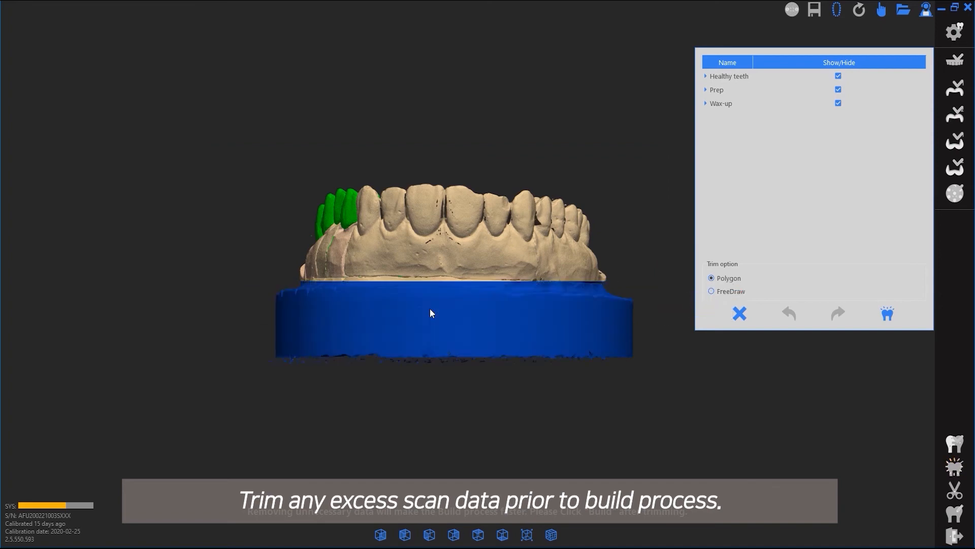
- Build the merged model without trimming until 'Build process complete' appears
{"action": "left_click", "coordinate": [887, 314]}
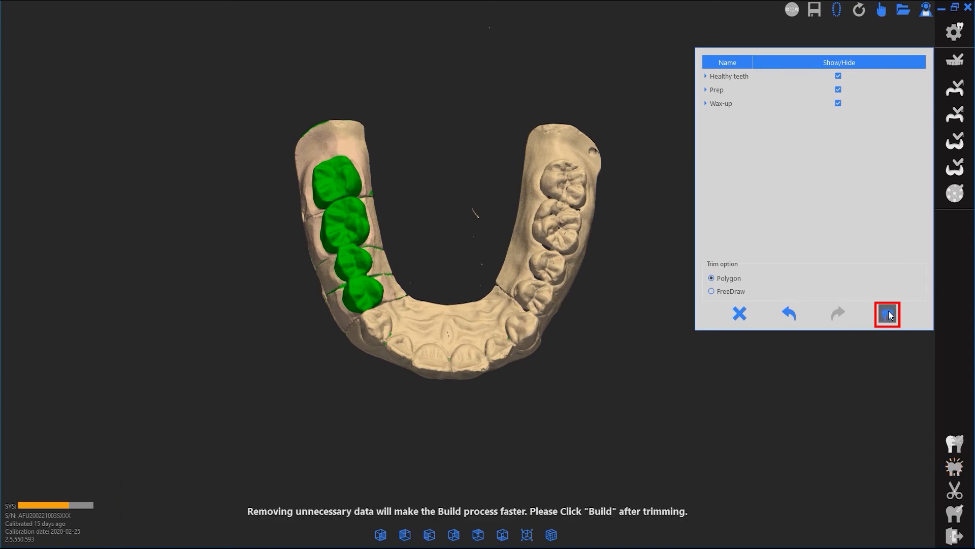
{"action": "left_click", "coordinate": [887, 313]}
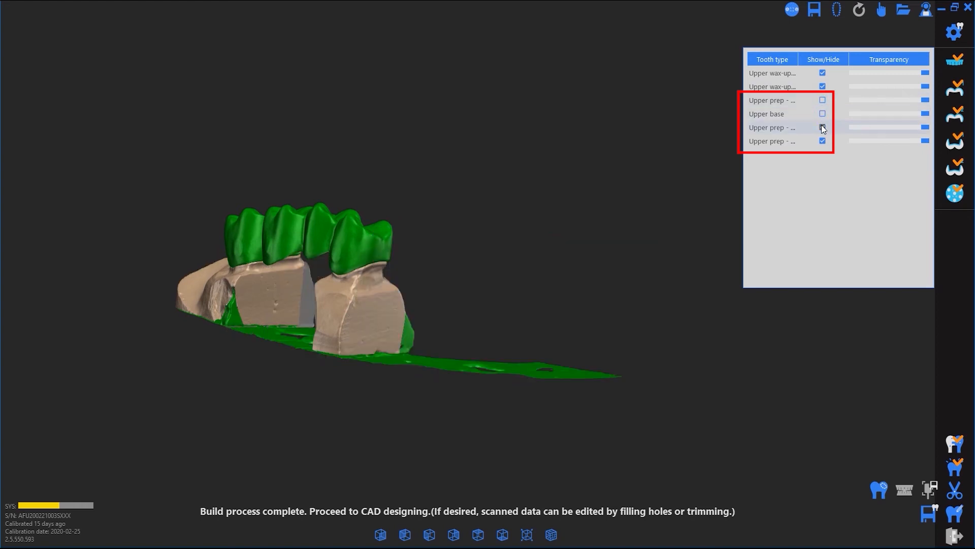
- Reopen Trim with the prep dies and base hidden so only the wax-up bridge shows
{"action": "left_click", "coordinate": [822, 140]}
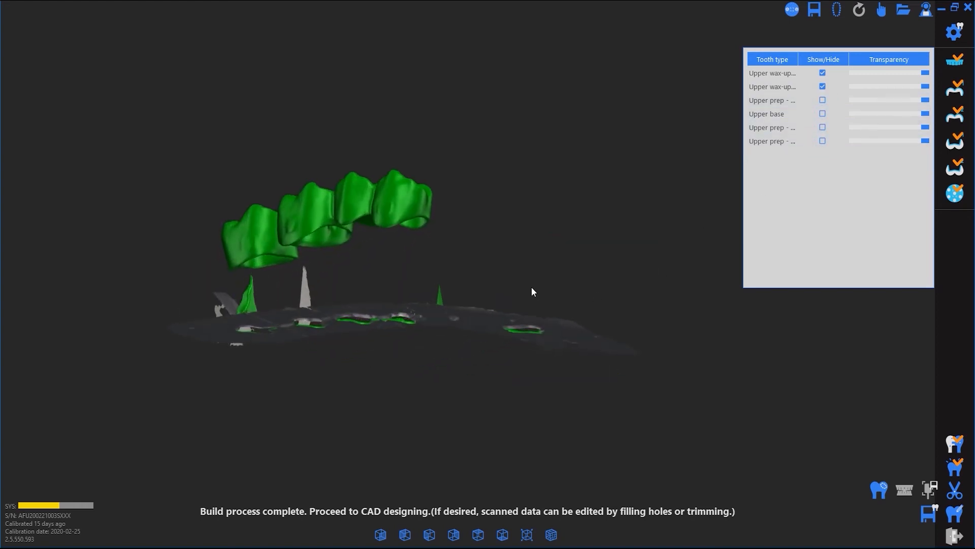
{"action": "left_click", "coordinate": [956, 488]}
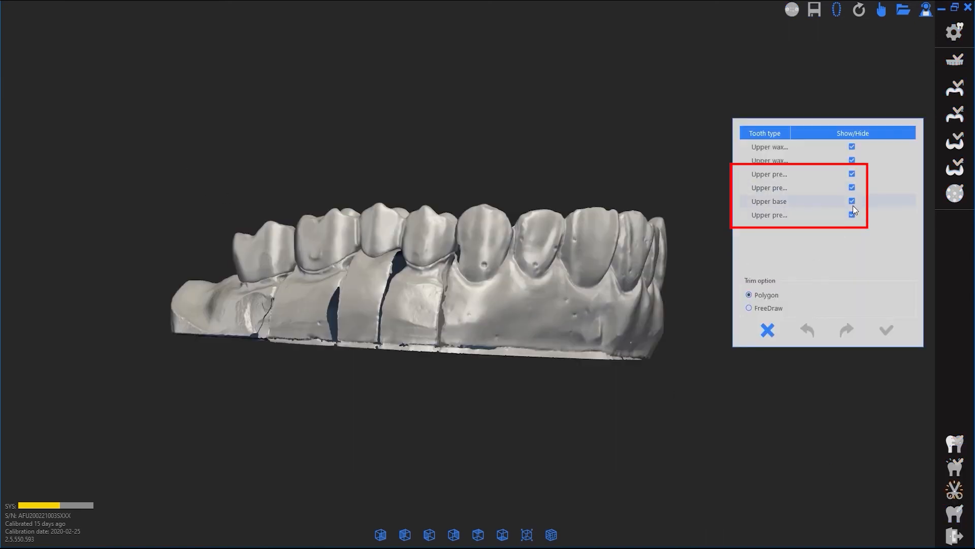
{"action": "left_click", "coordinate": [851, 202]}
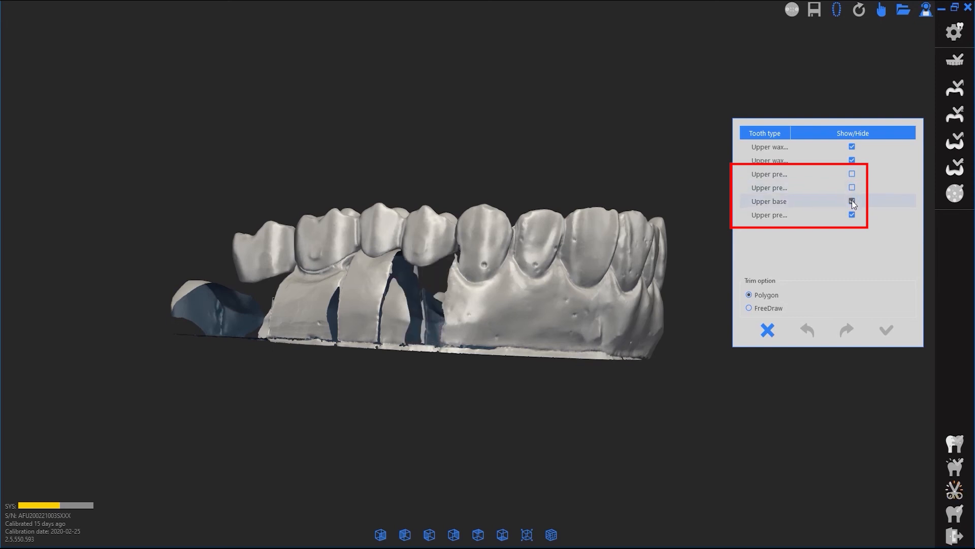
{"action": "left_click", "coordinate": [851, 201]}
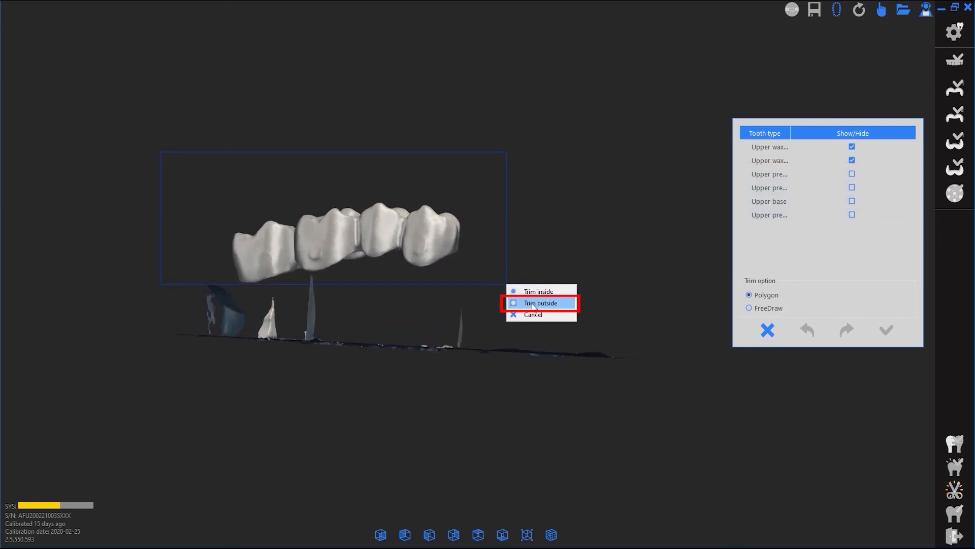
- Trim everything outside the four-tooth wax-up bridge and rebuild the merged model
{"action": "left_click", "coordinate": [540, 302]}
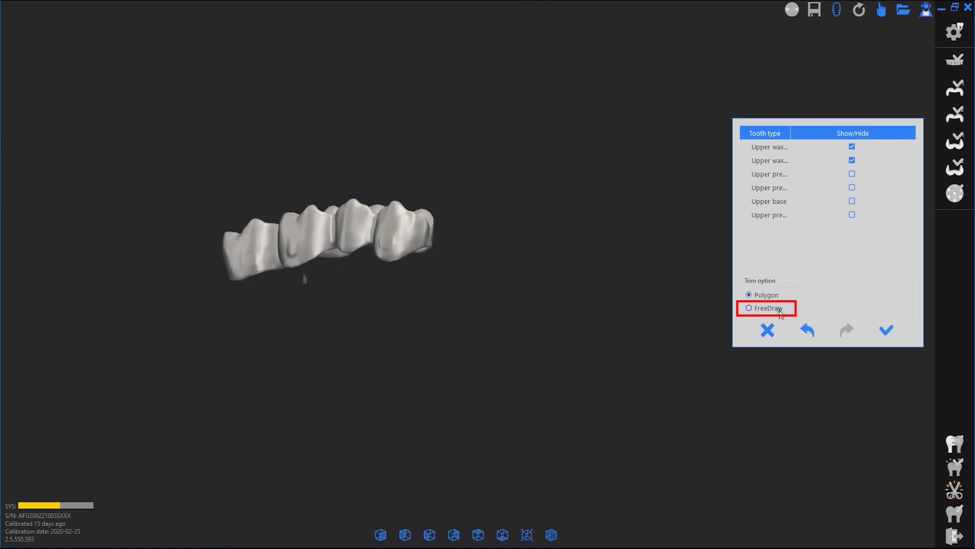
{"action": "left_click", "coordinate": [749, 308]}
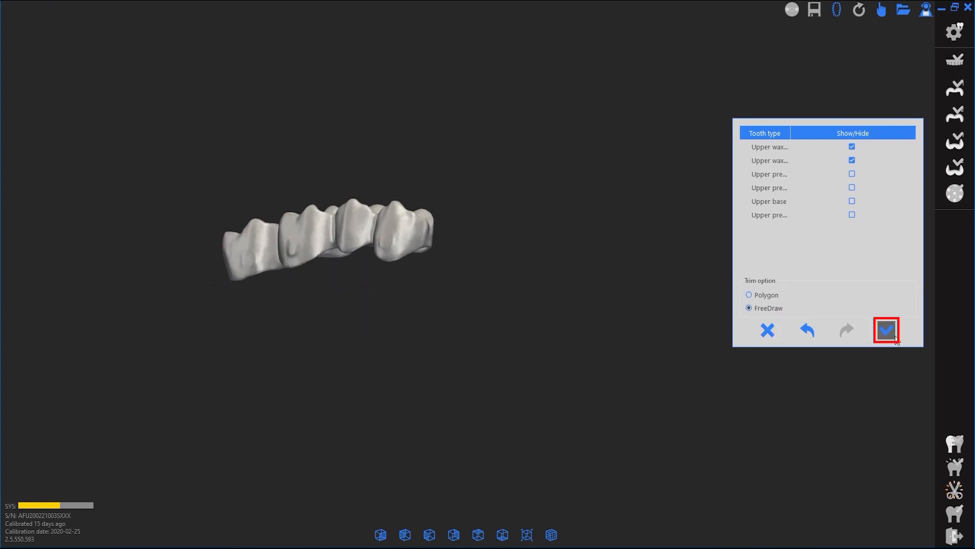
{"action": "left_click", "coordinate": [886, 330]}
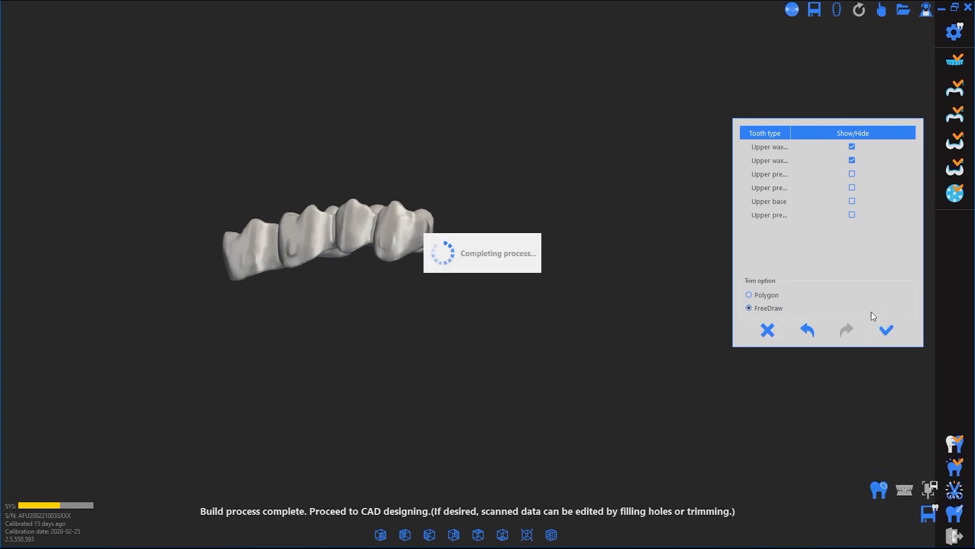
{"action": "left_click", "coordinate": [885, 330]}
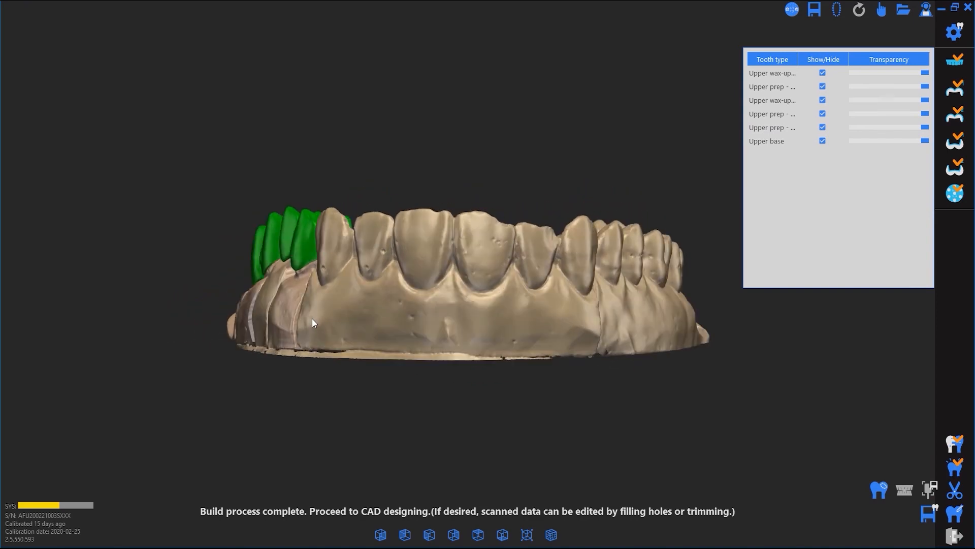